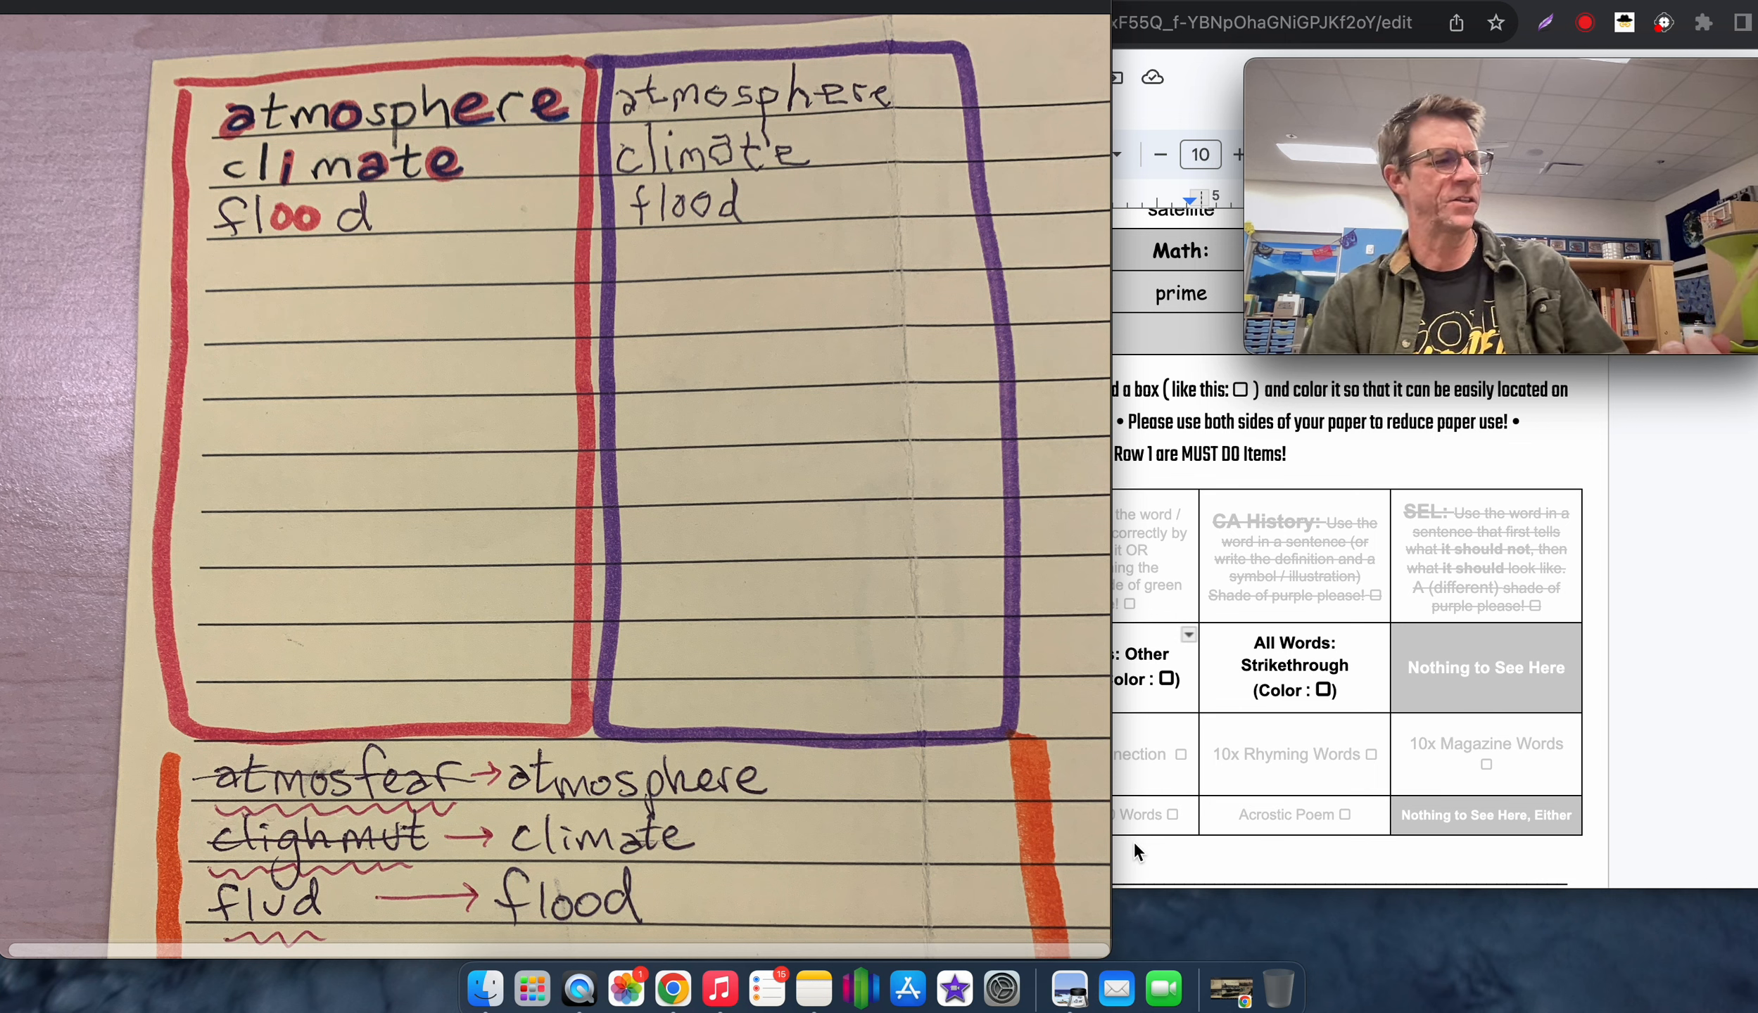
mouse_move(440, 750)
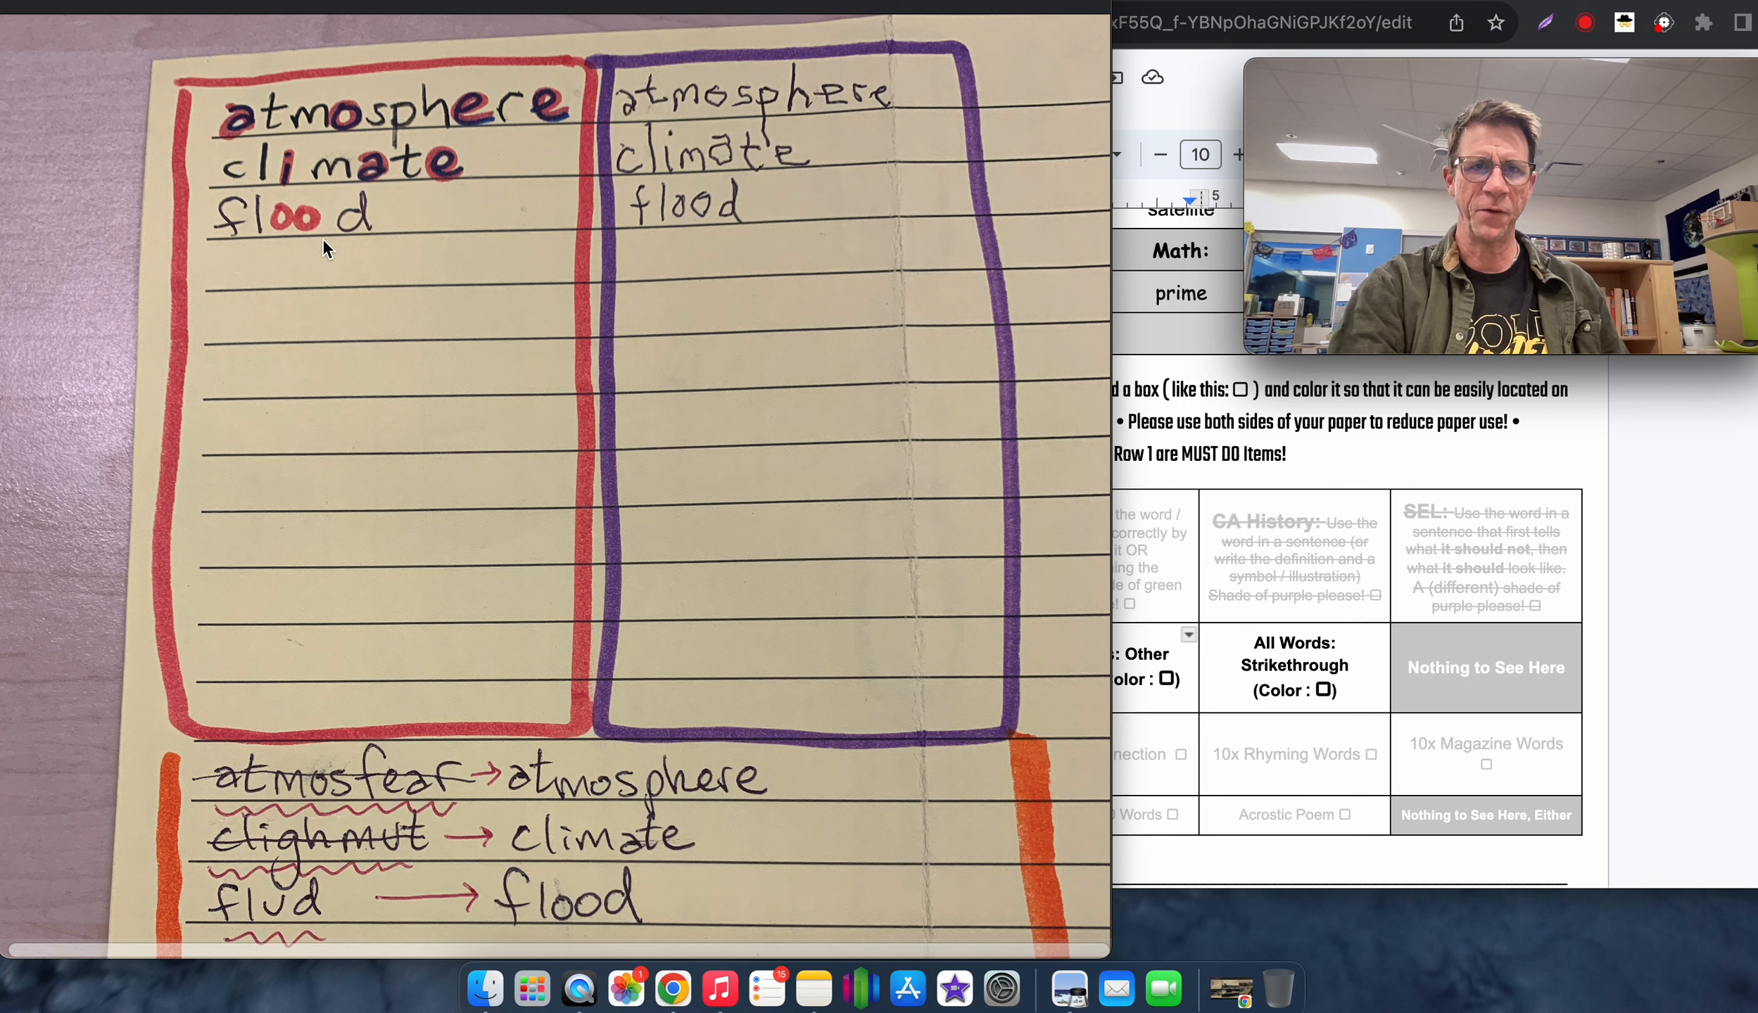
mouse_move(269, 304)
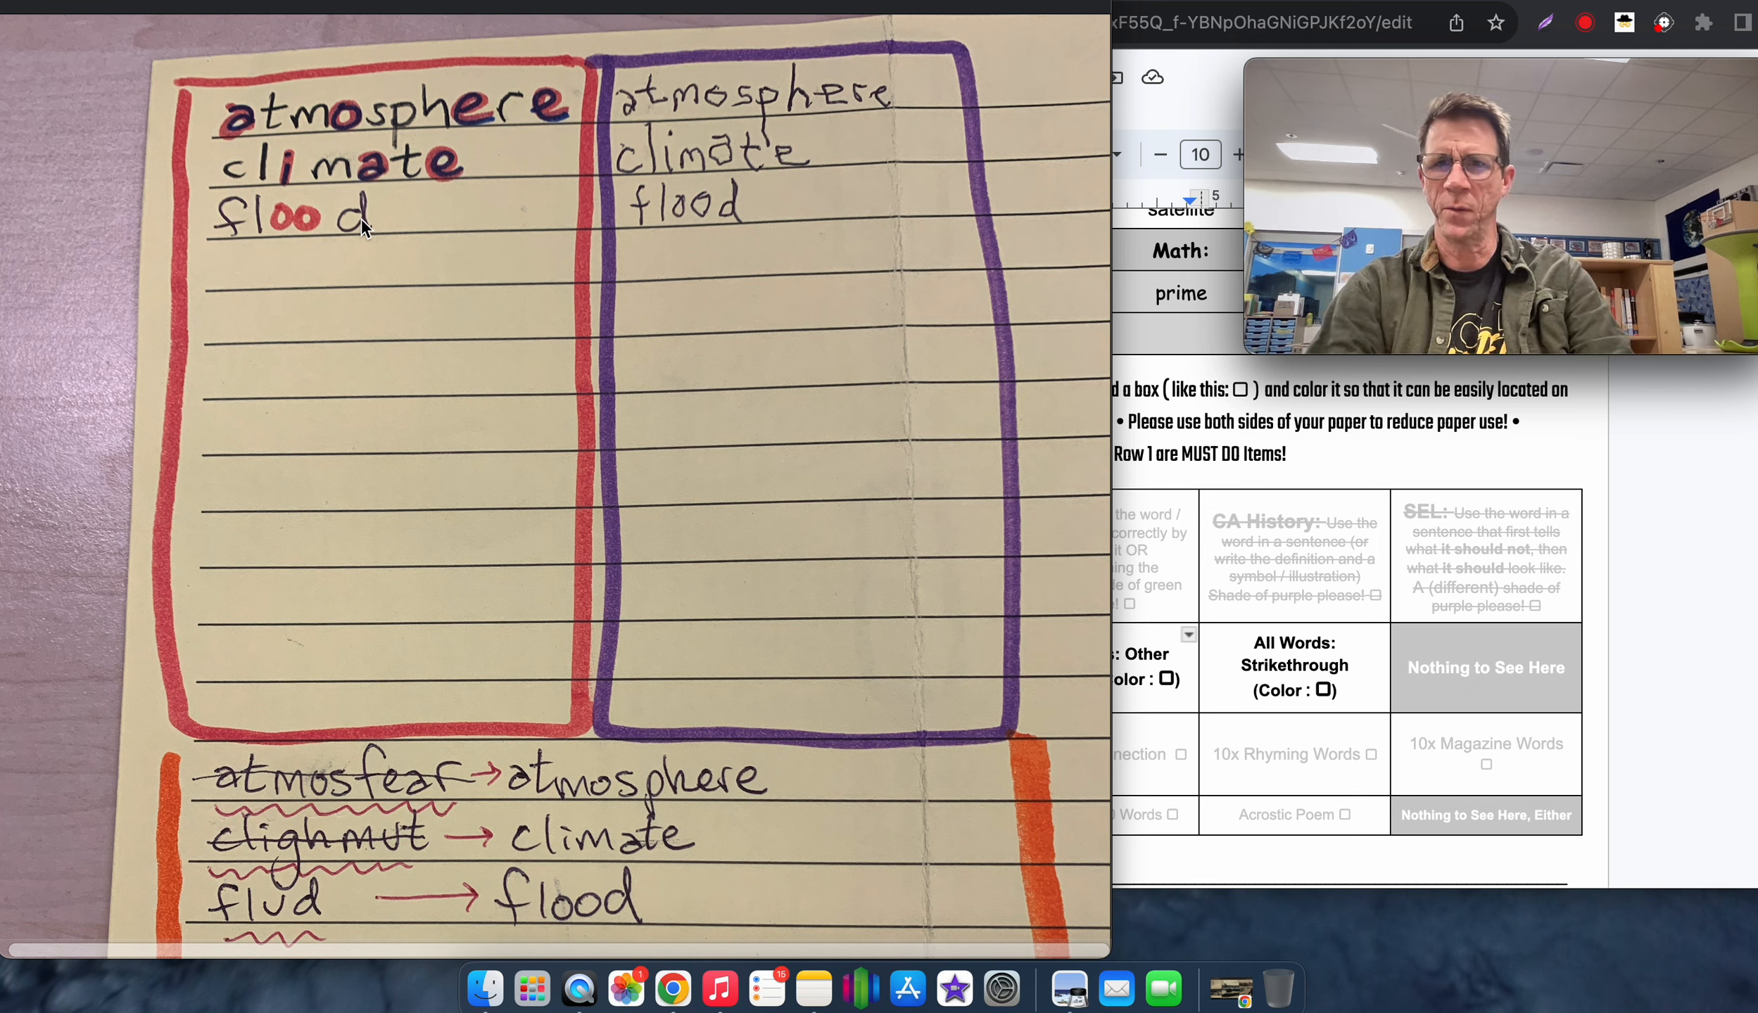
mouse_move(530, 345)
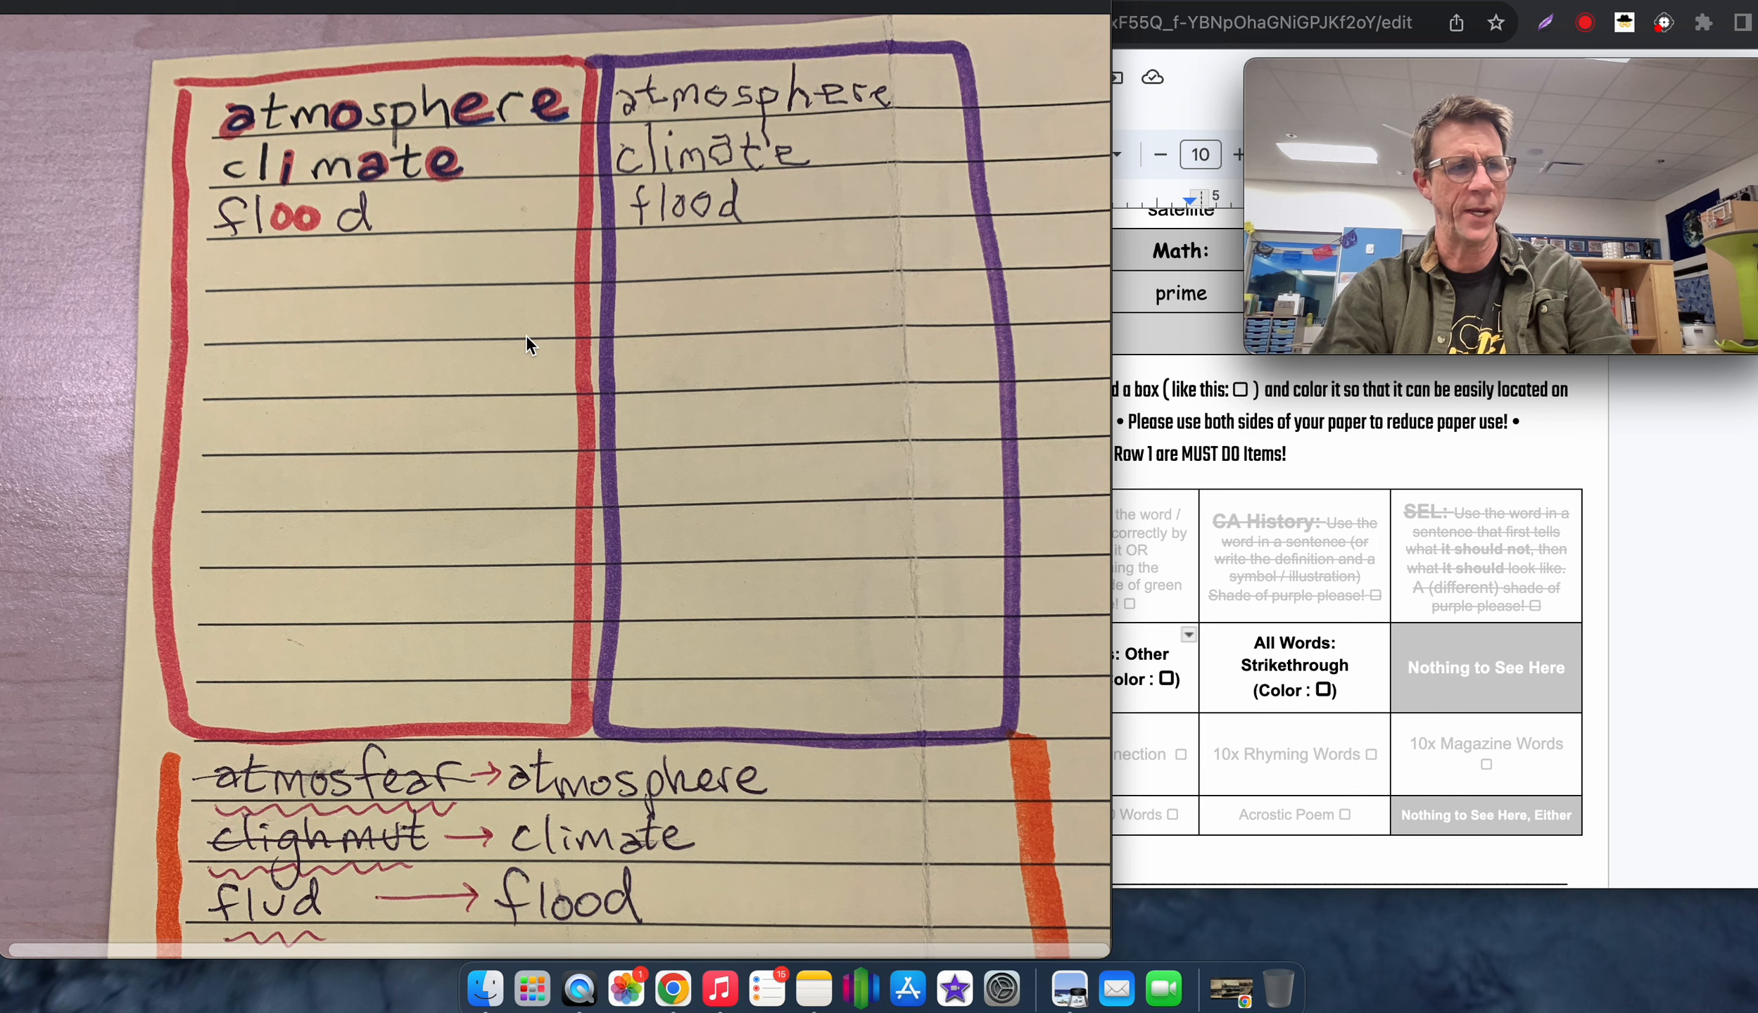
mouse_move(1012, 285)
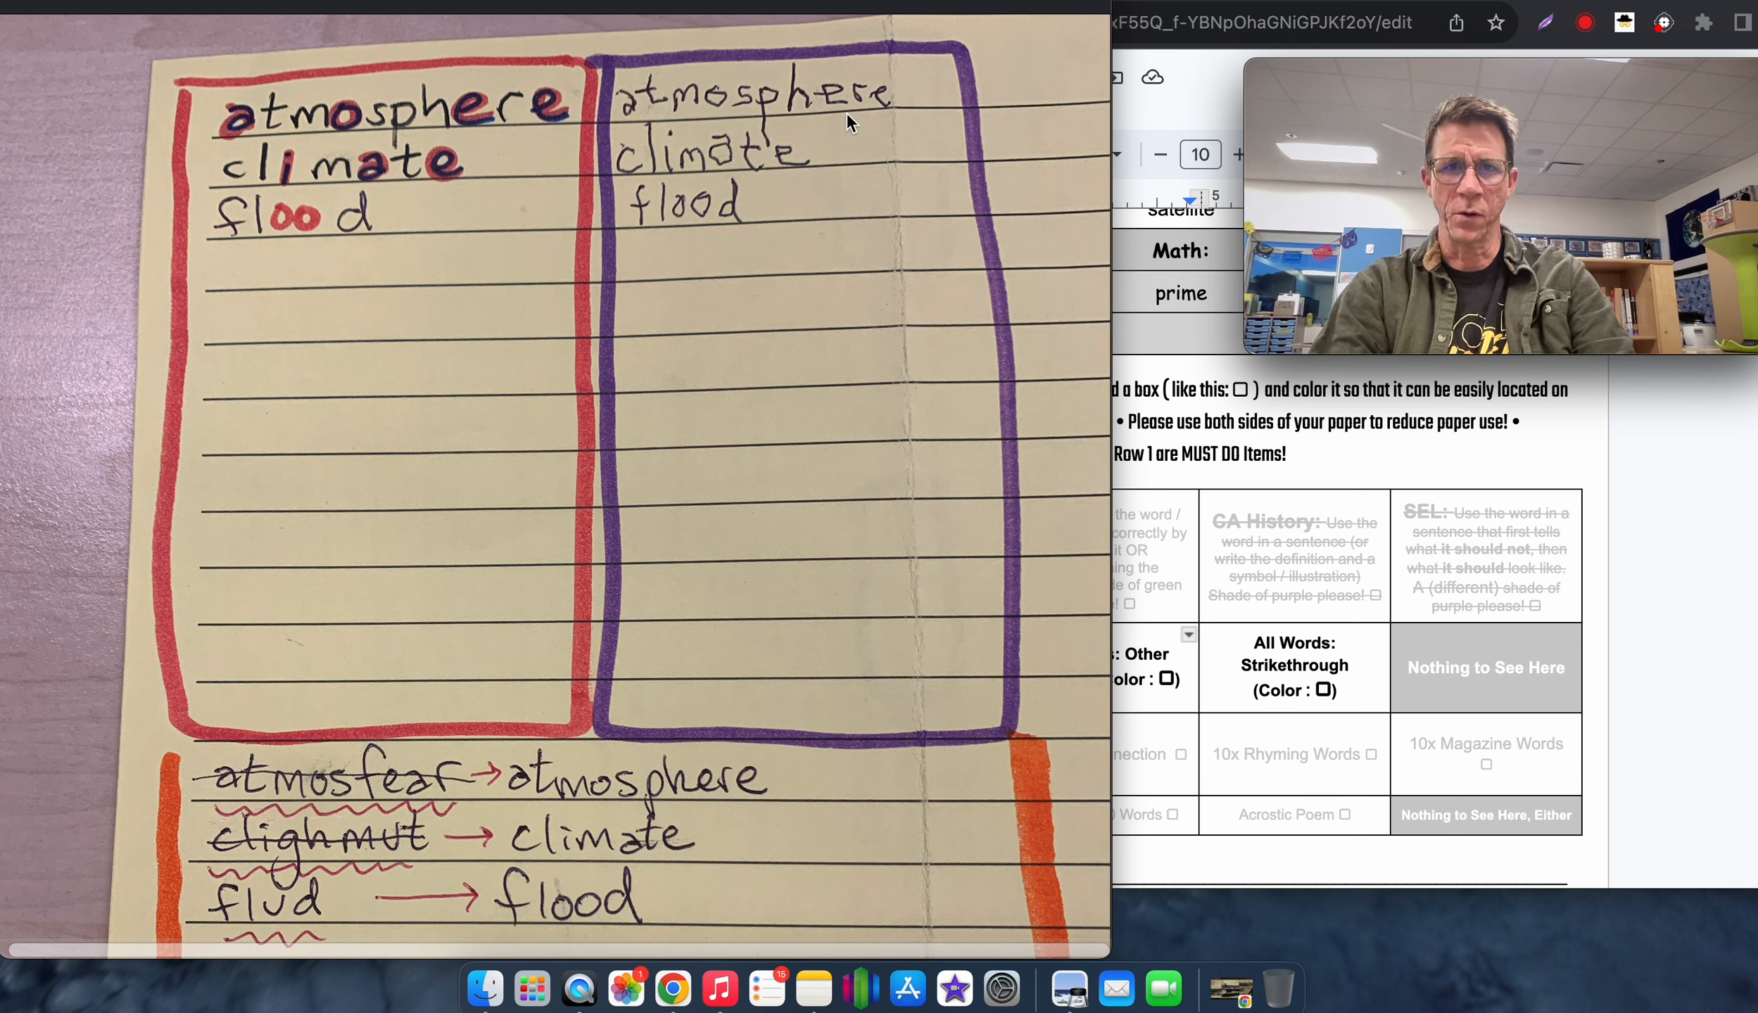
mouse_move(718, 260)
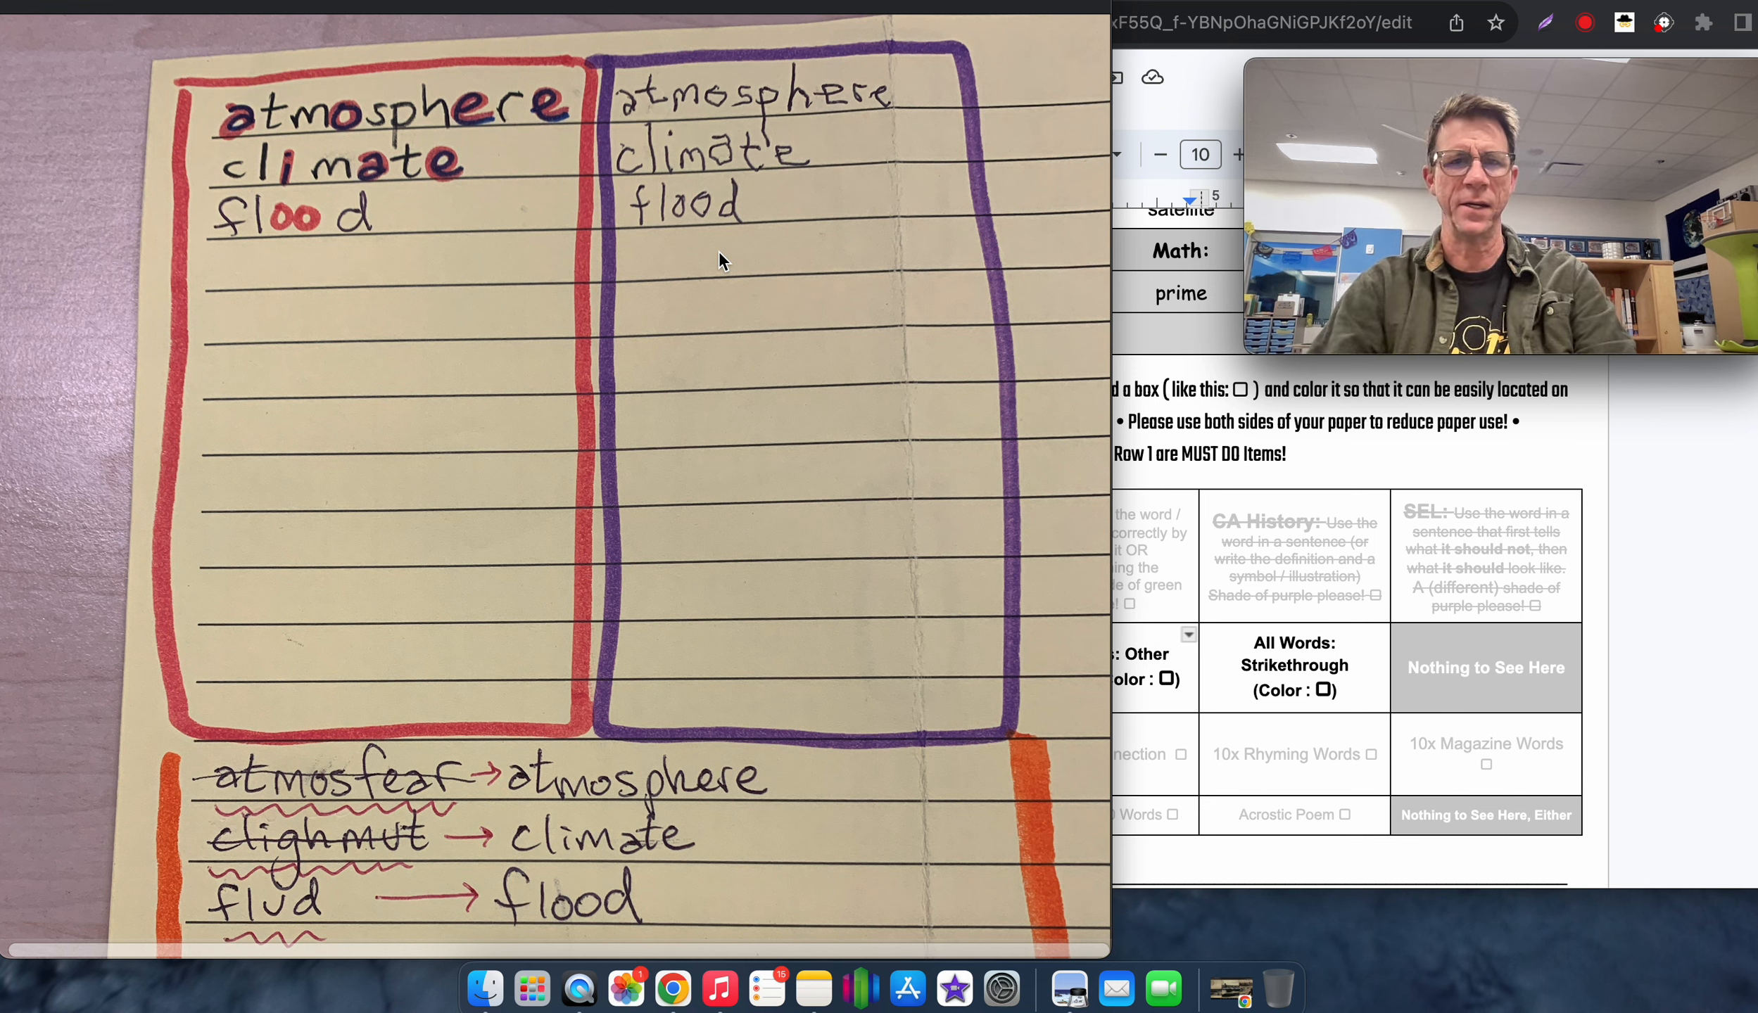
mouse_move(725, 316)
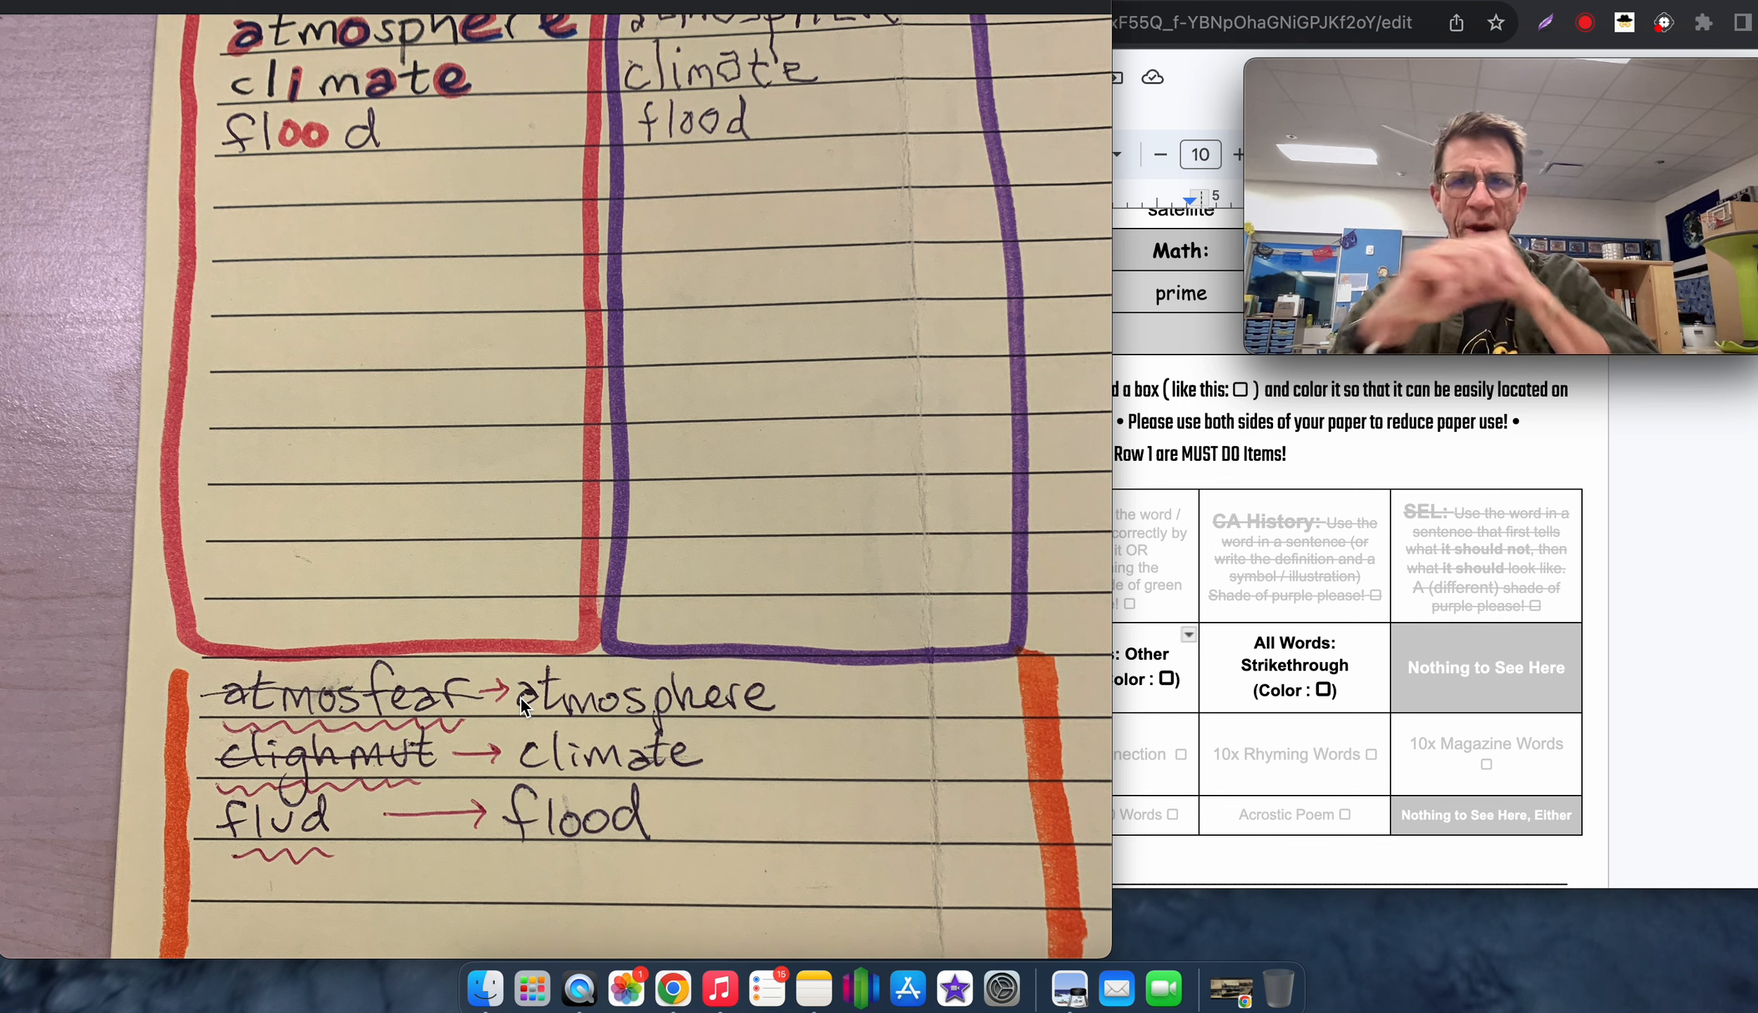
mouse_move(1397, 765)
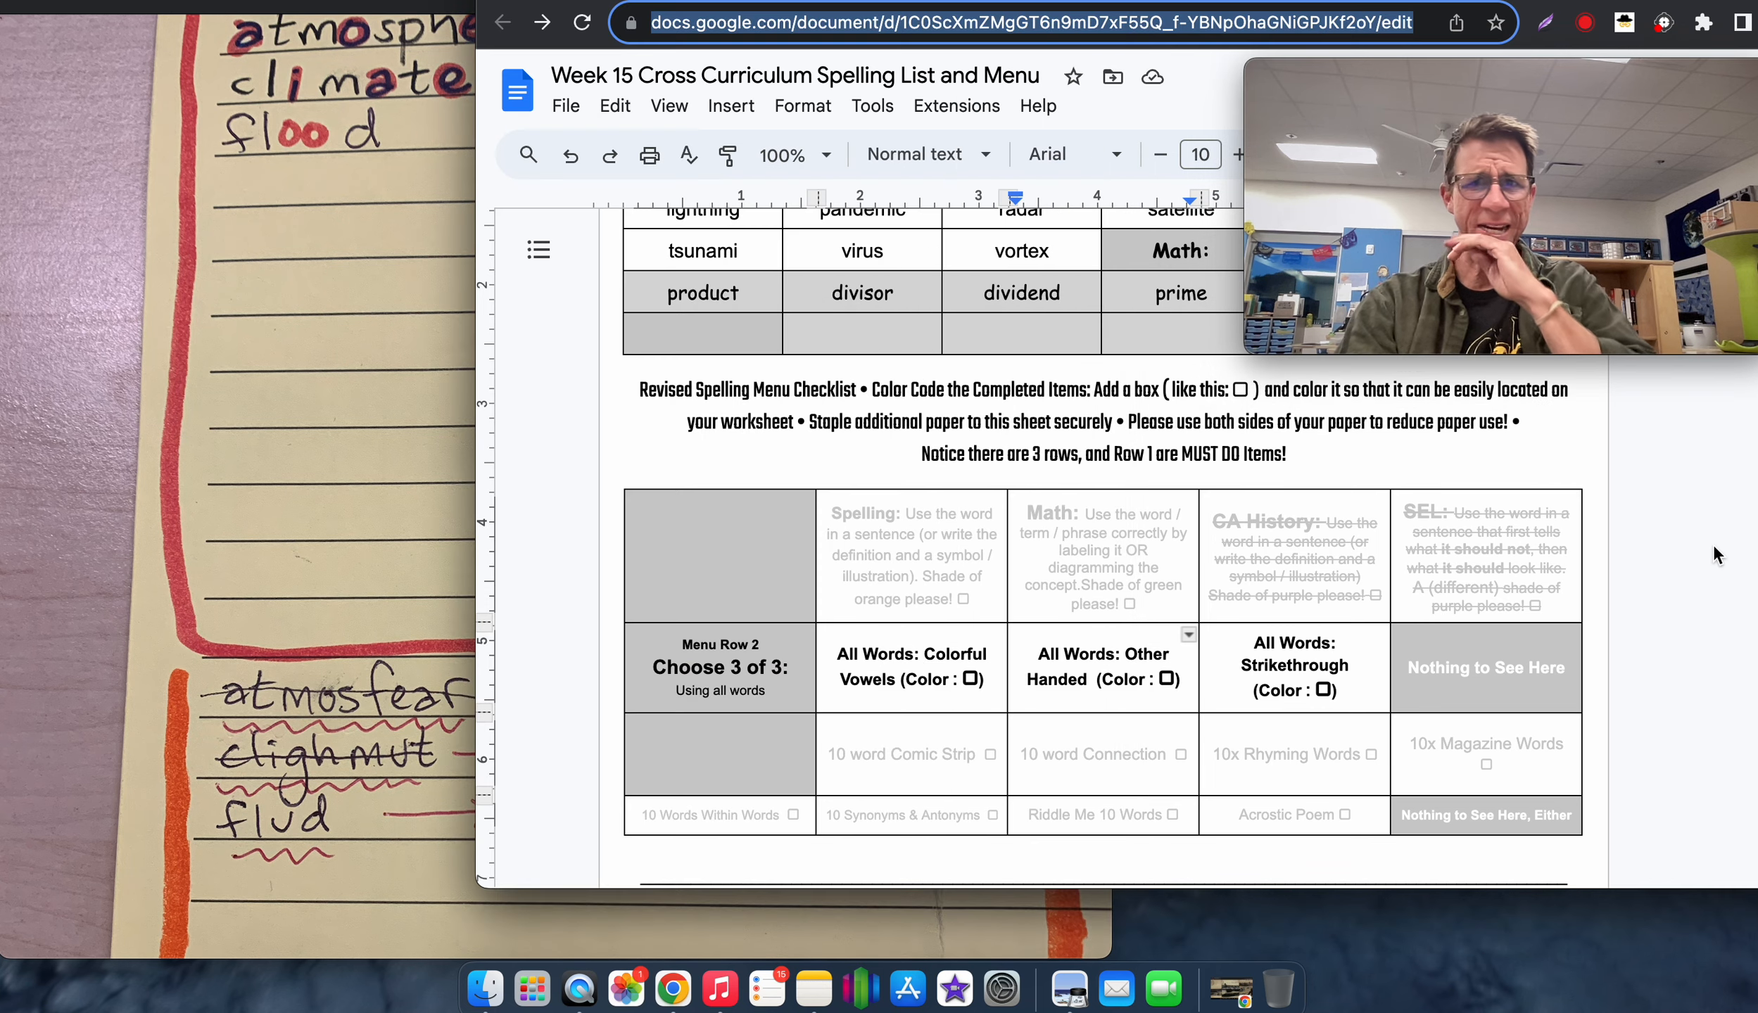
Scroll up to the Week 15 Spelling List table of Weather and Math words
scroll(up, 3)
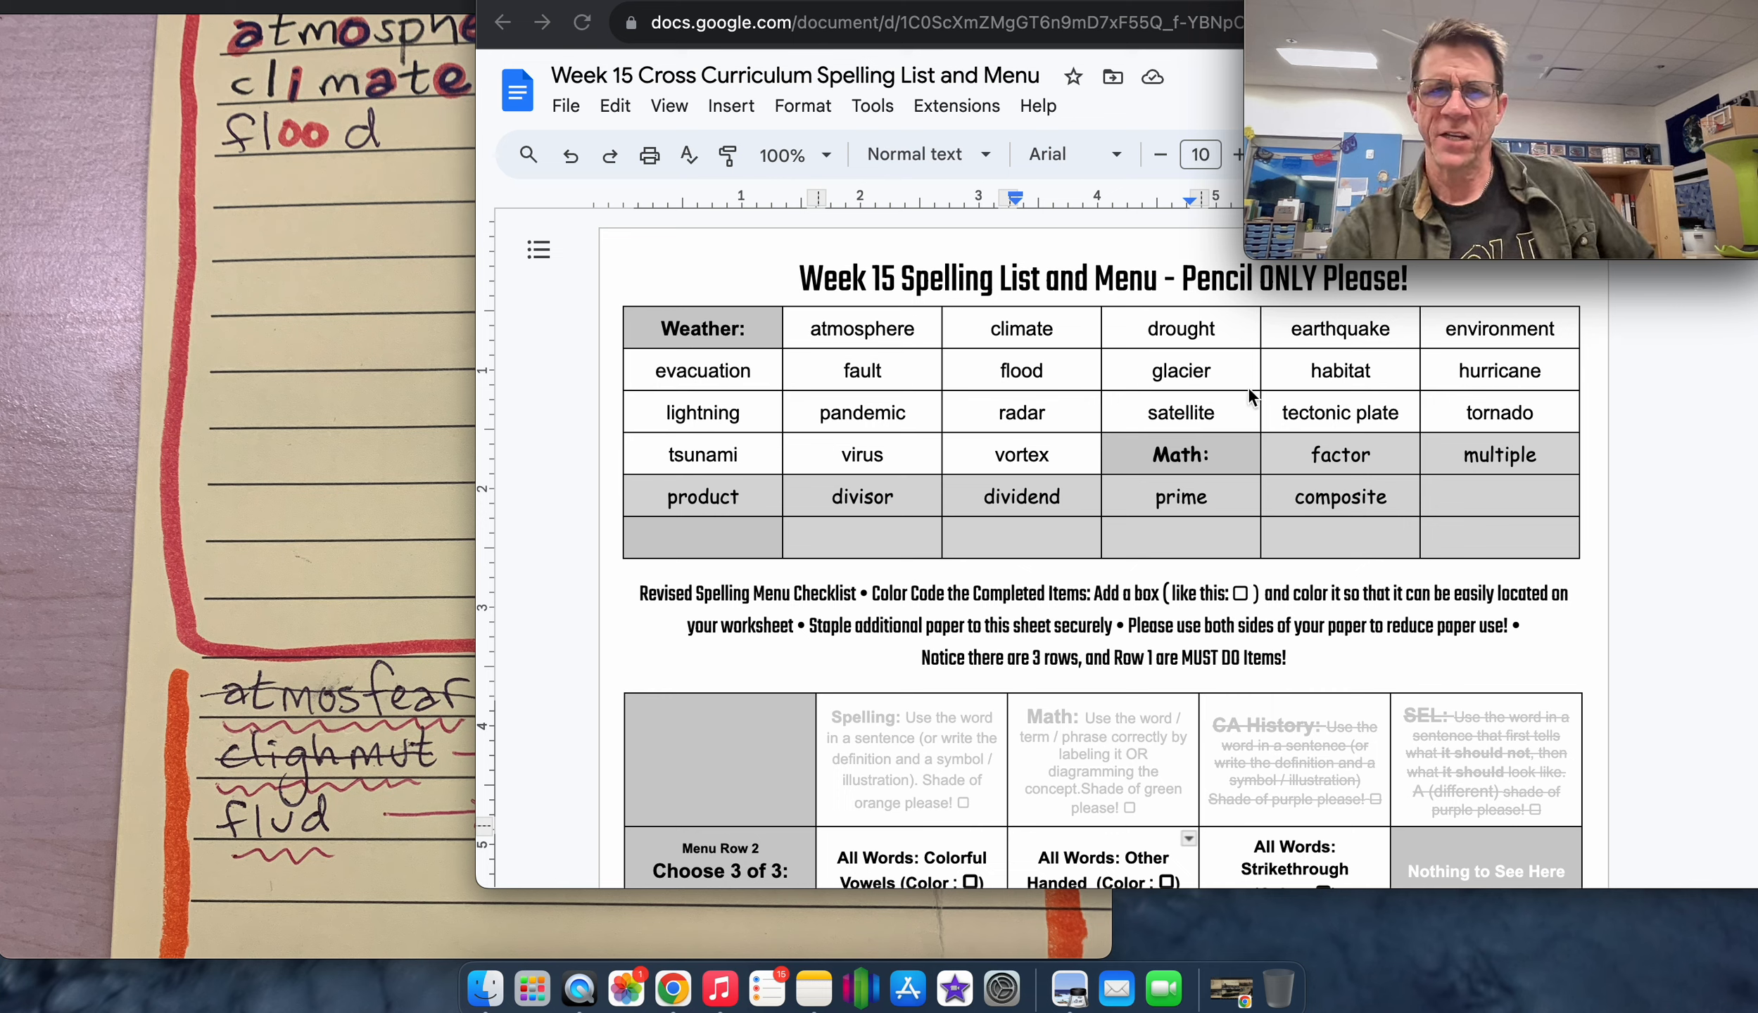
mouse_move(863, 347)
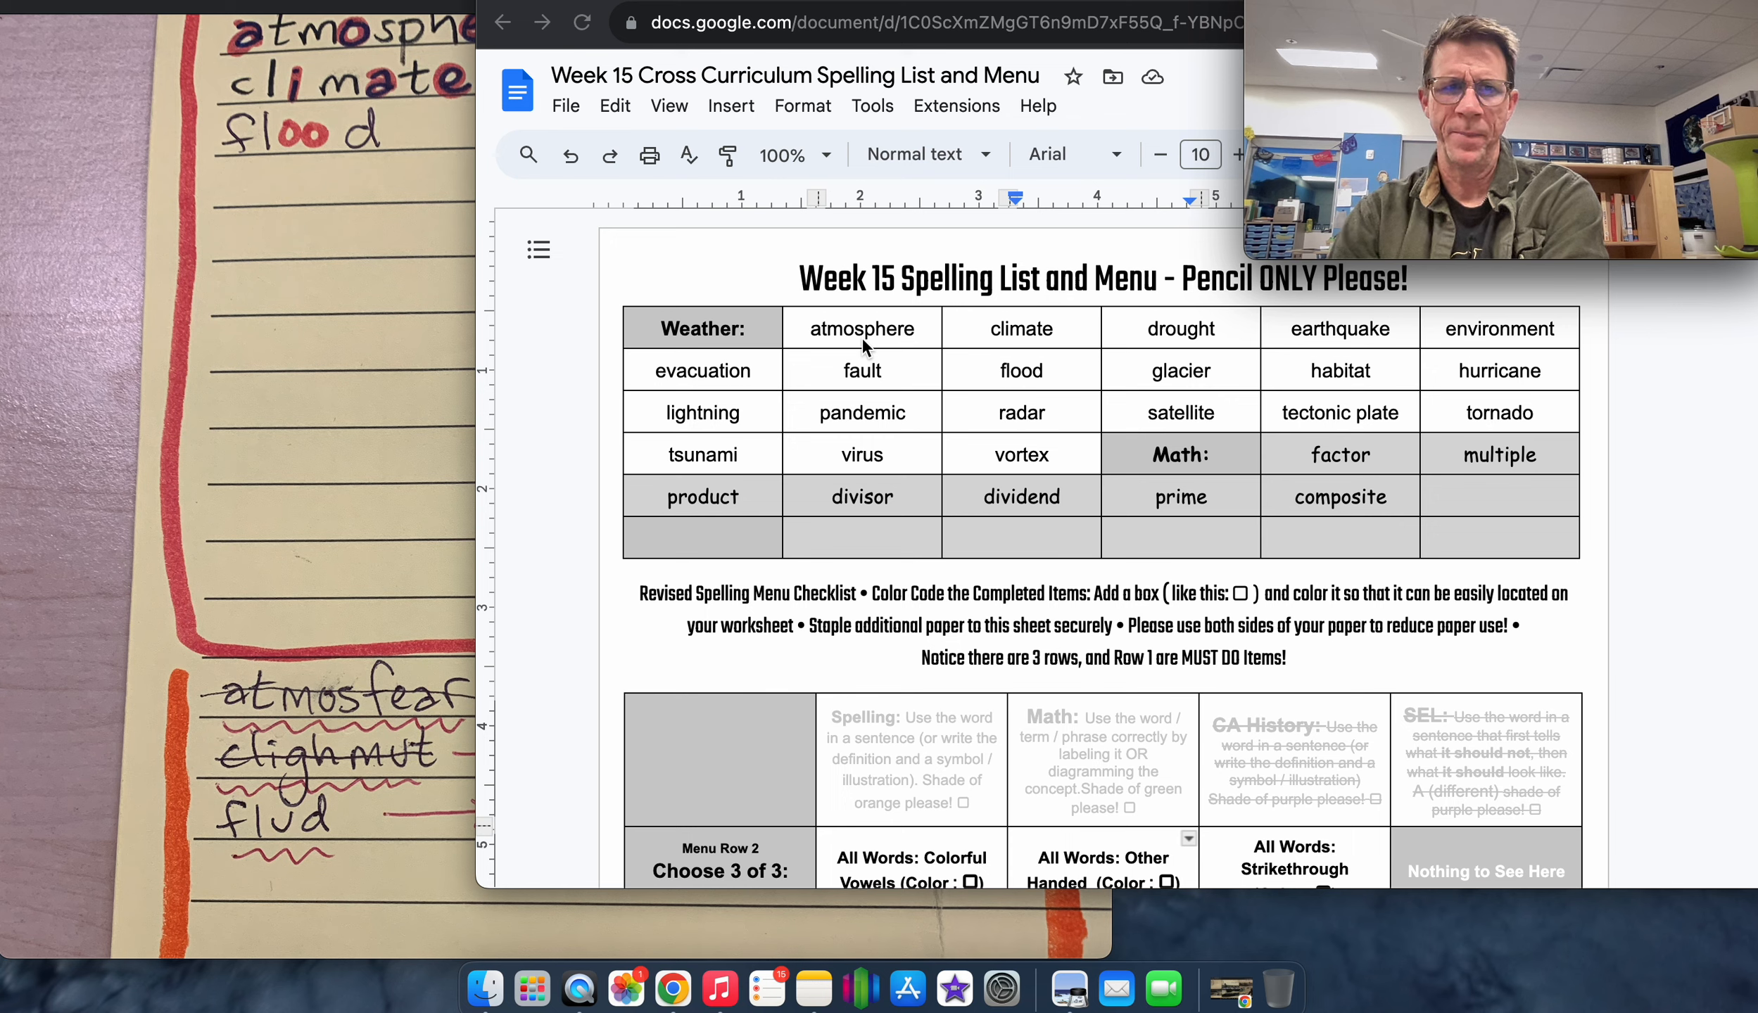
mouse_move(1354, 486)
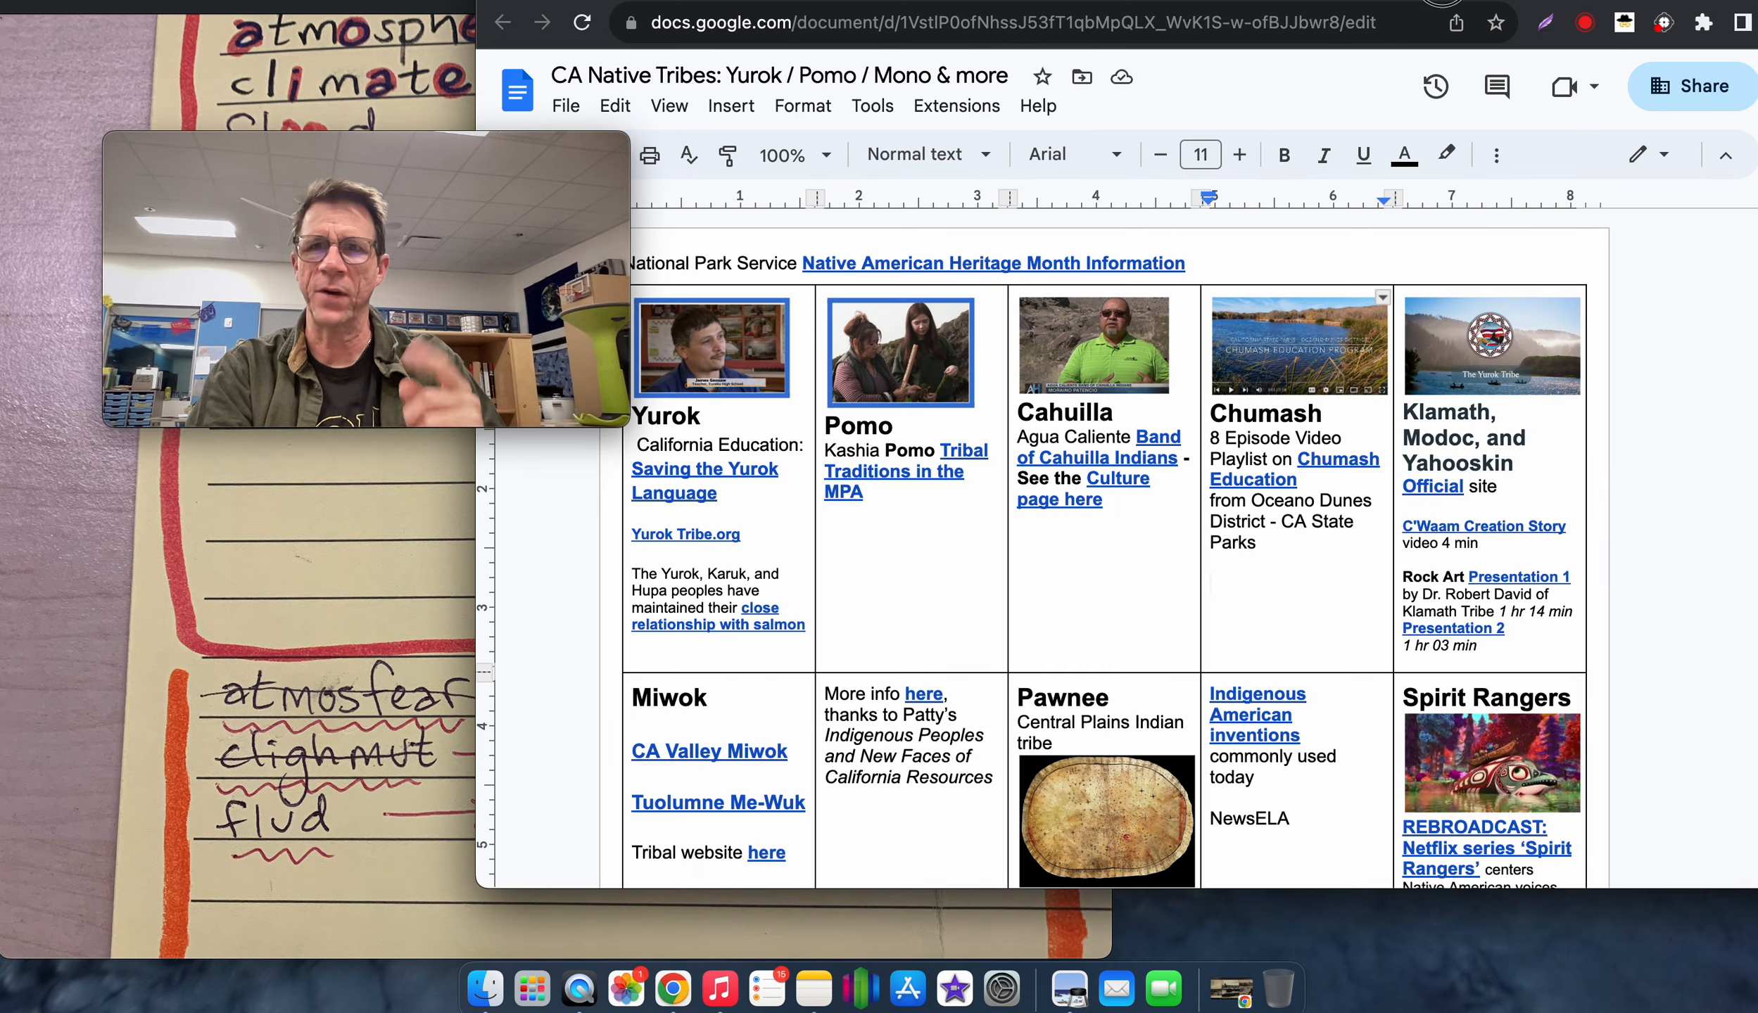
scroll(down, 3)
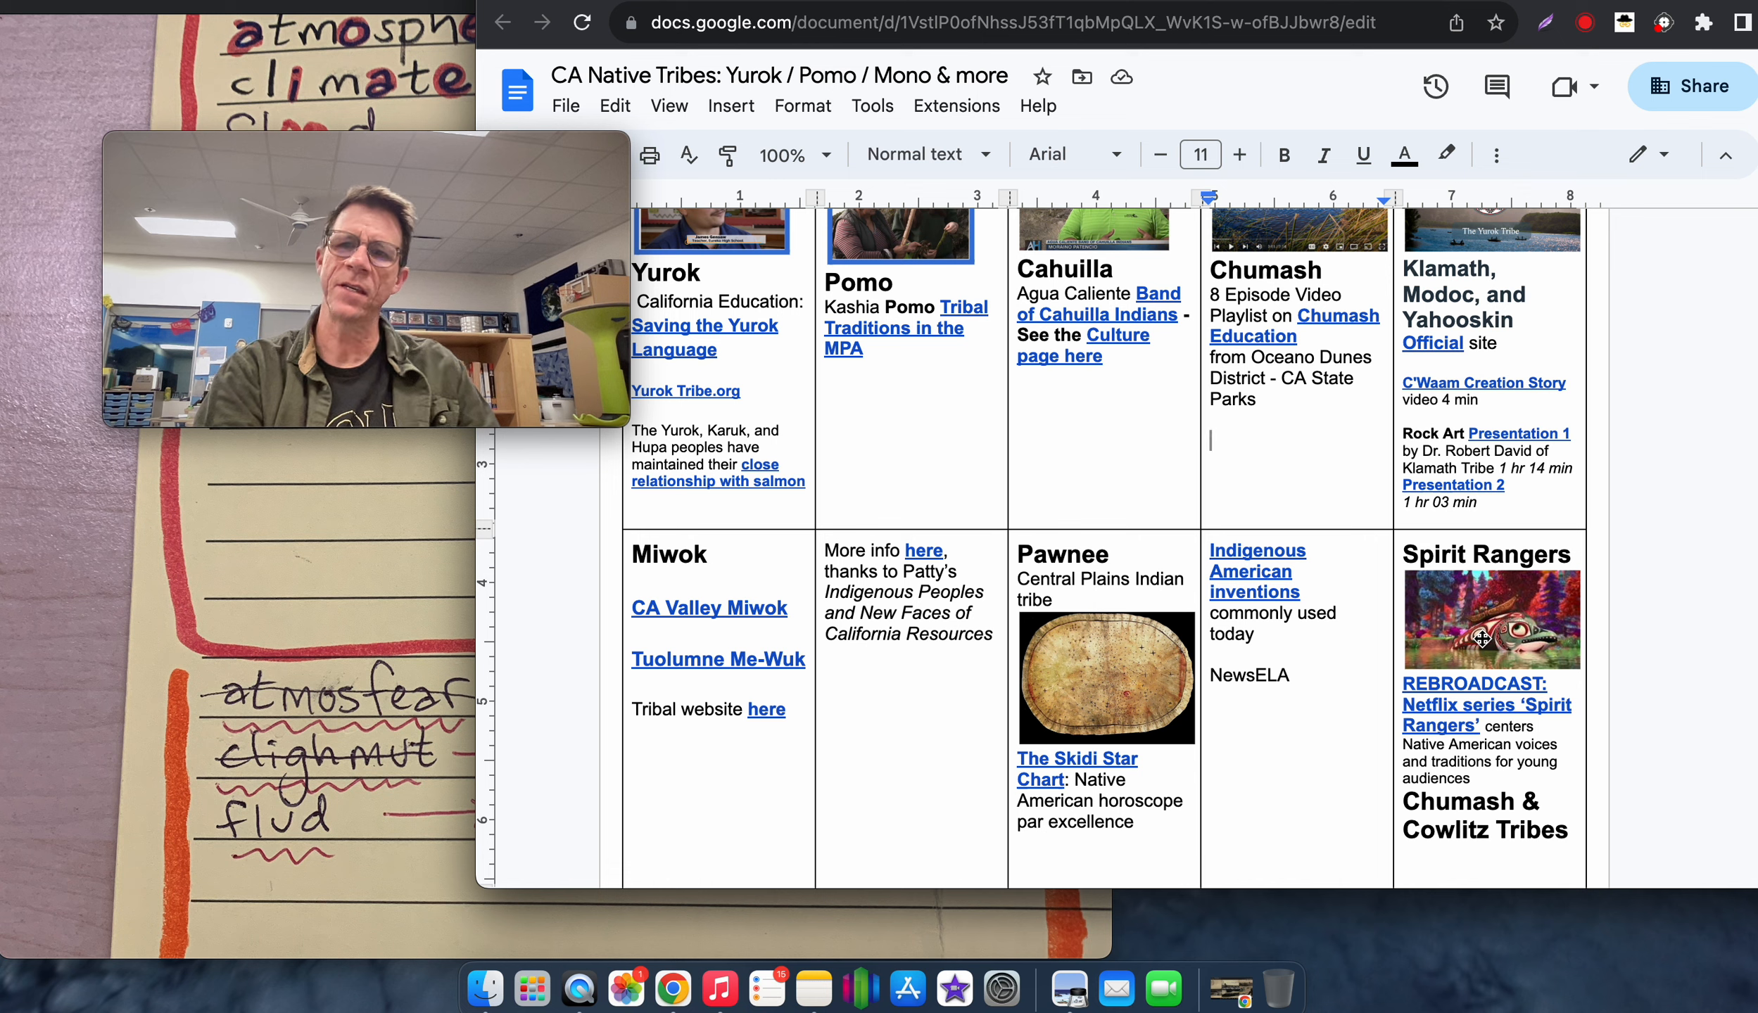
mouse_move(1512, 372)
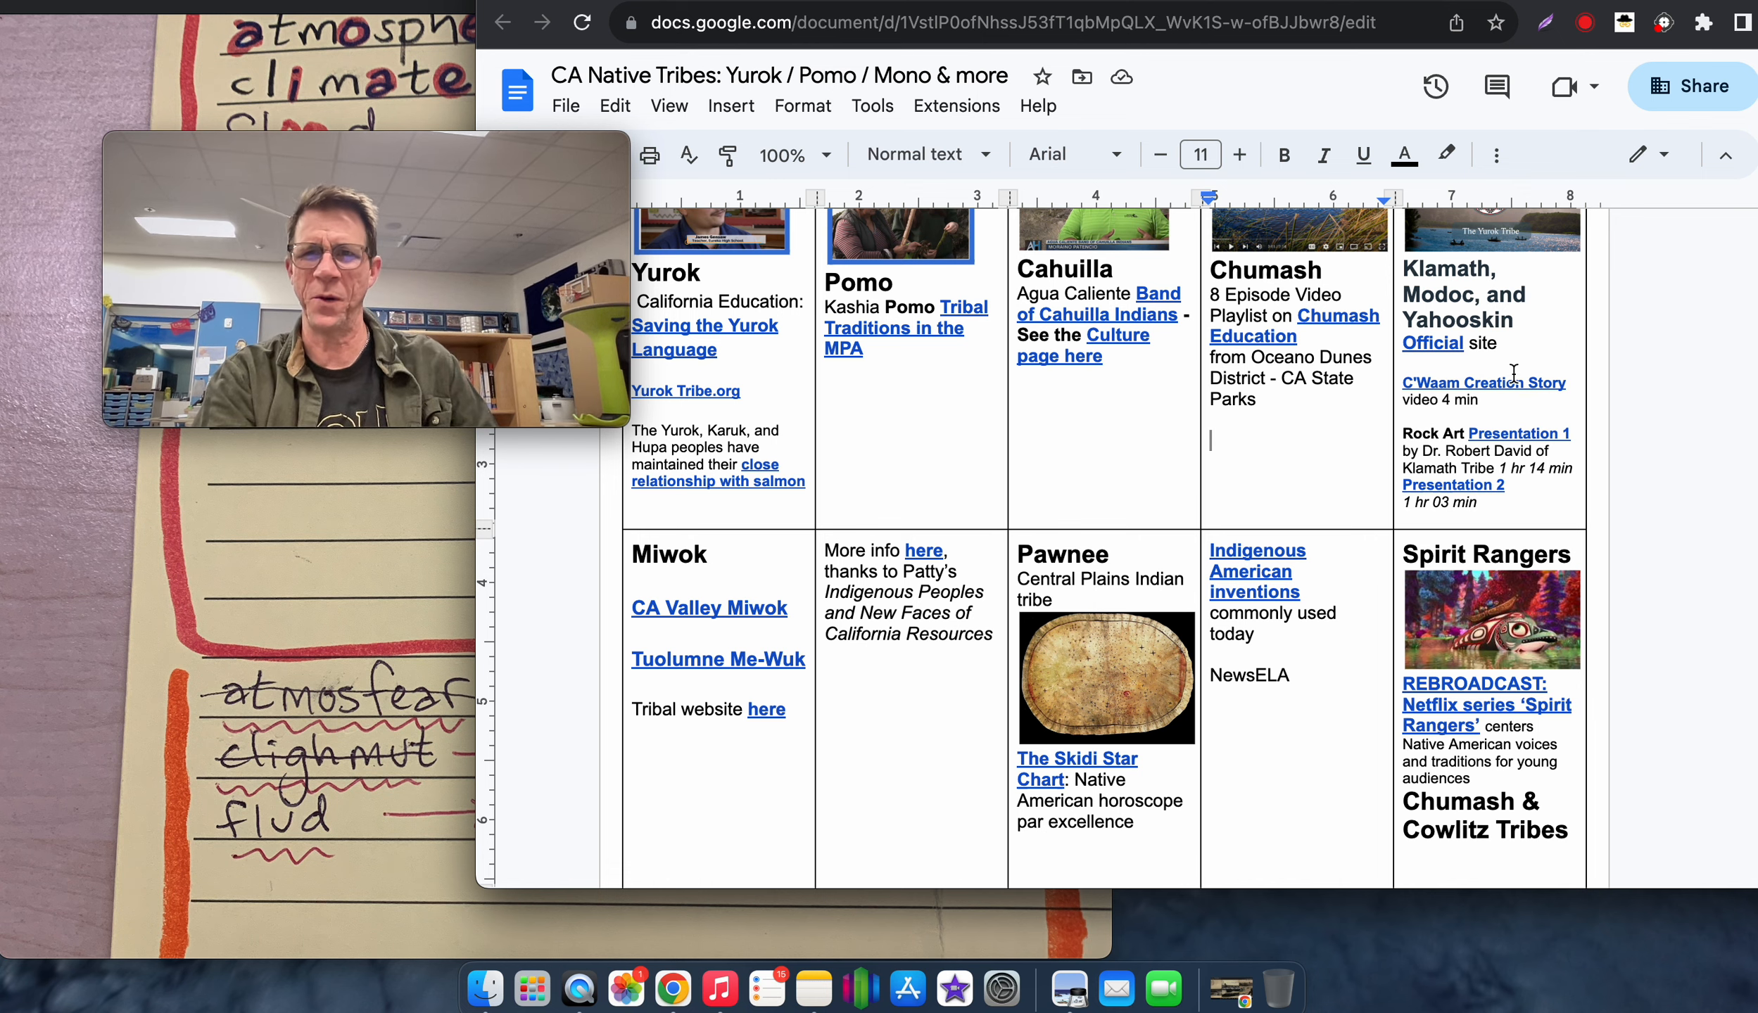
scroll(up, 3)
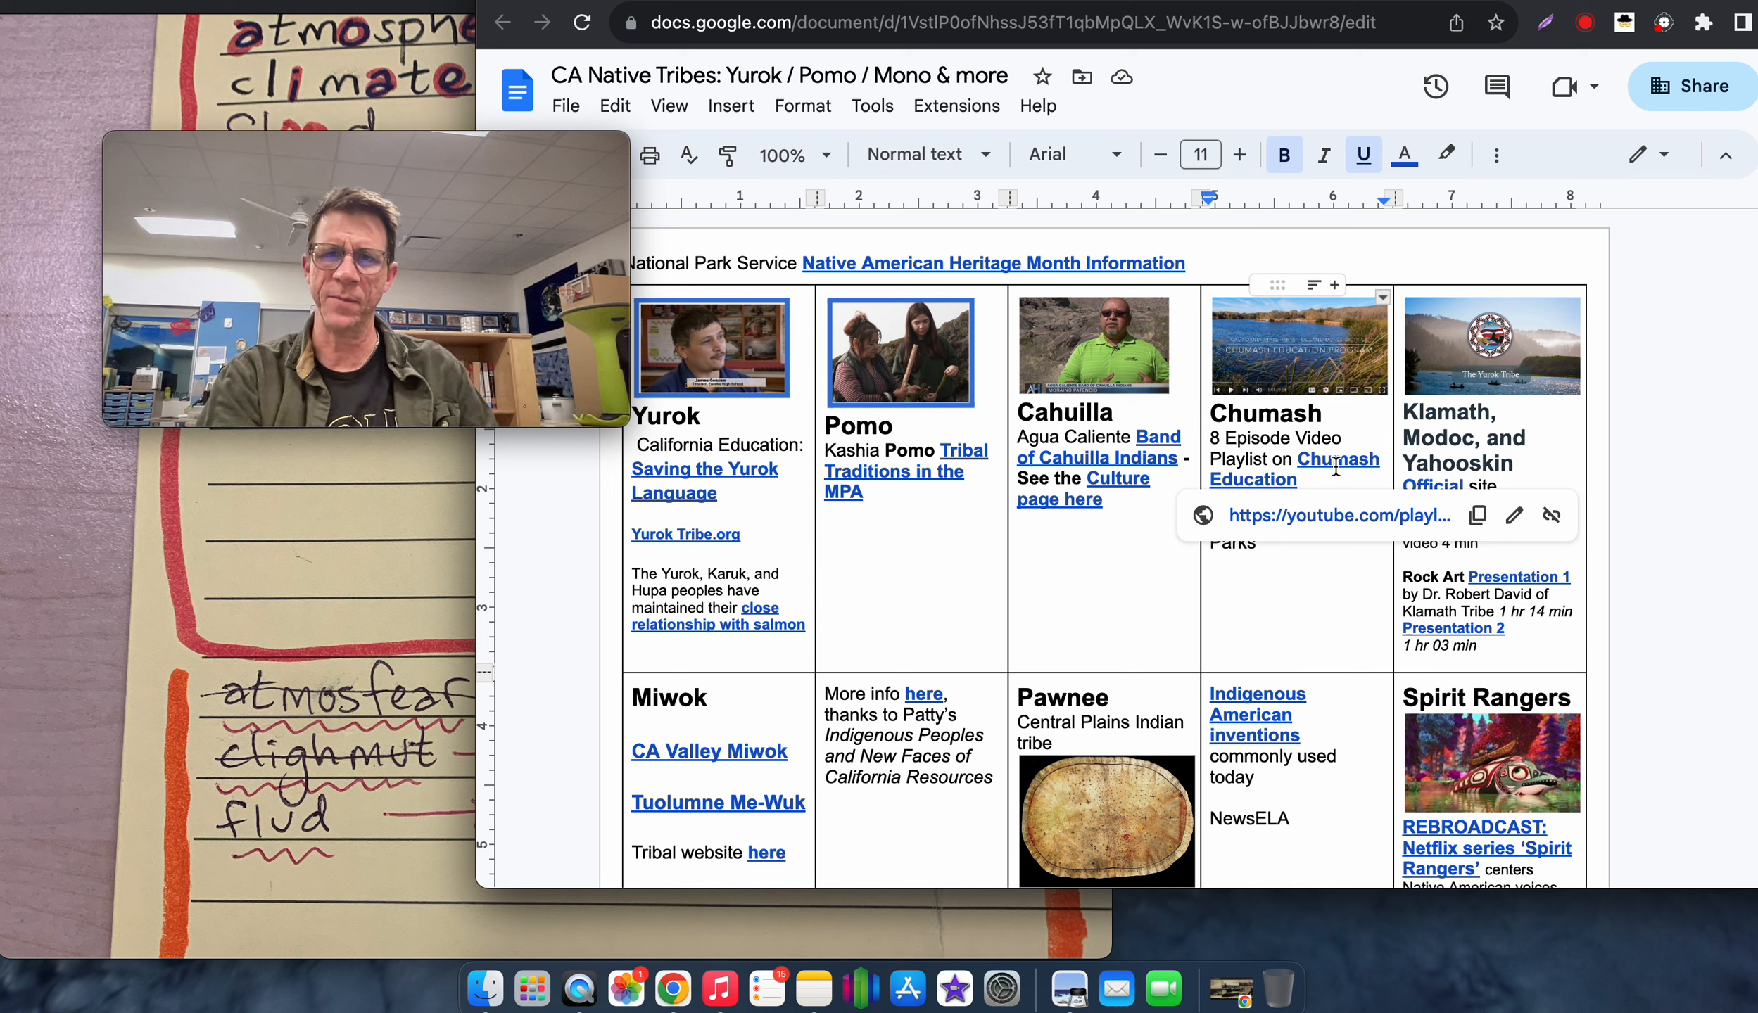
mouse_move(1482, 7)
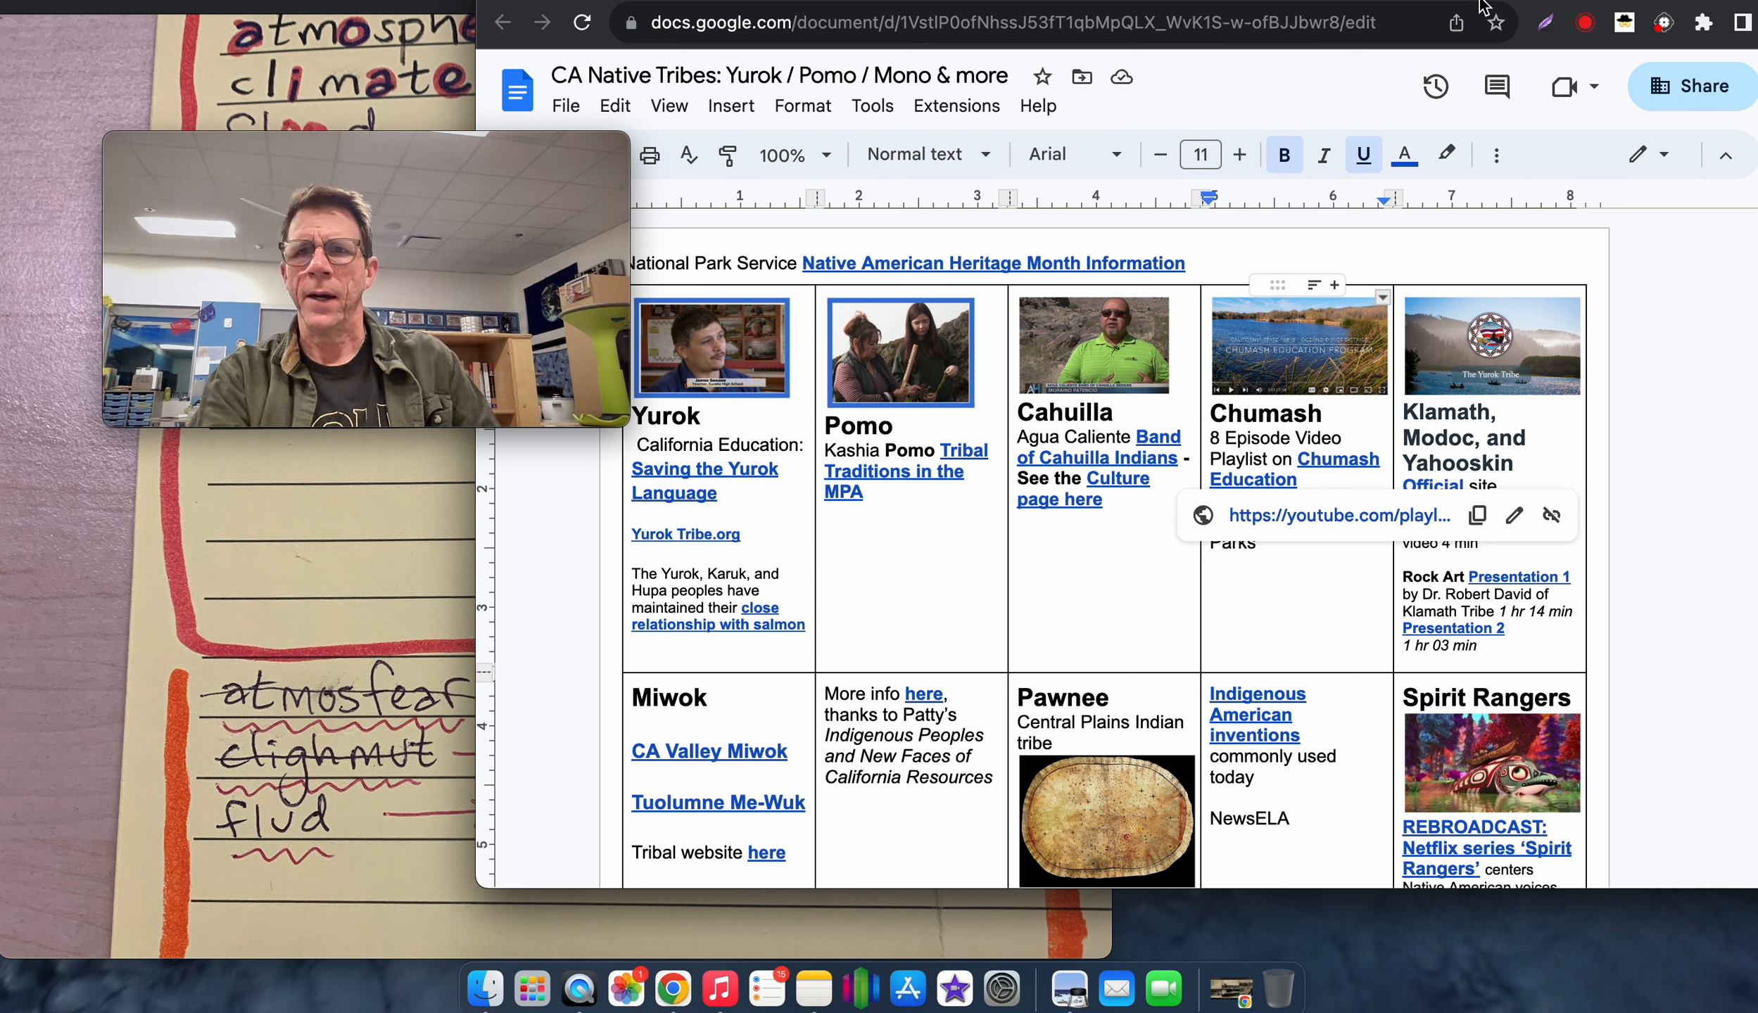
mouse_move(1150, 9)
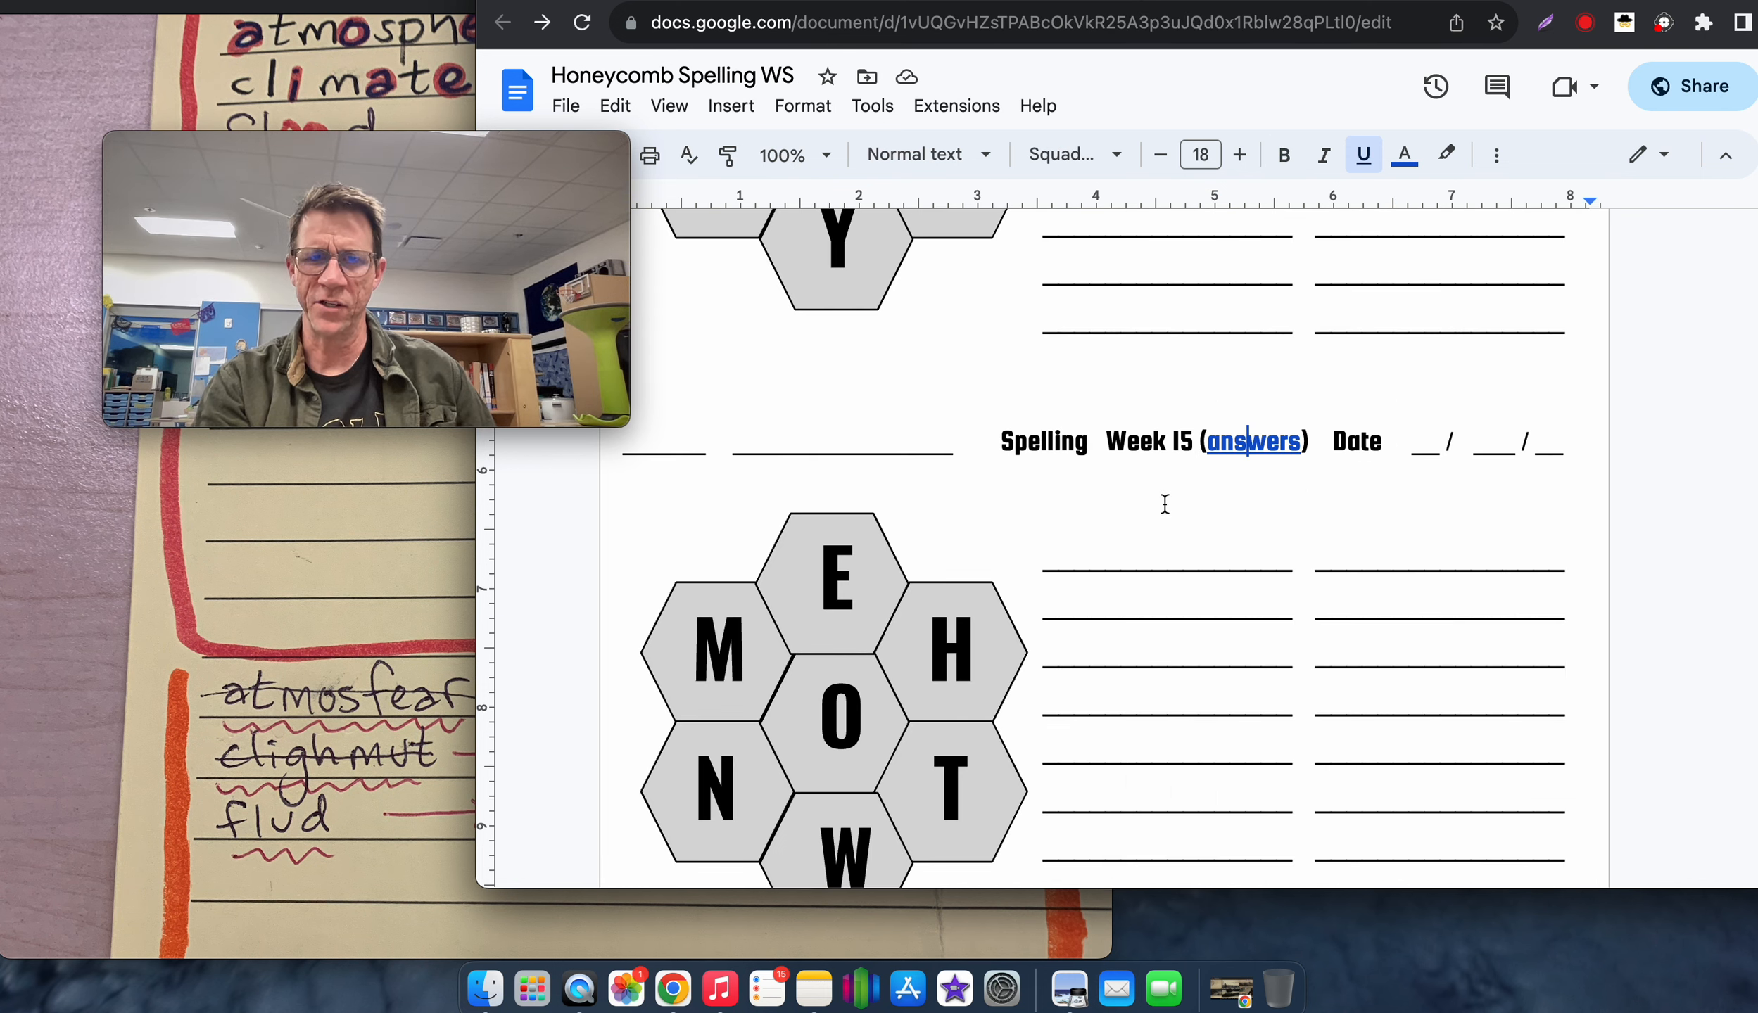
Scroll down the Honeycomb Spelling WS toward the Week 15 answers link
scroll(down, 3)
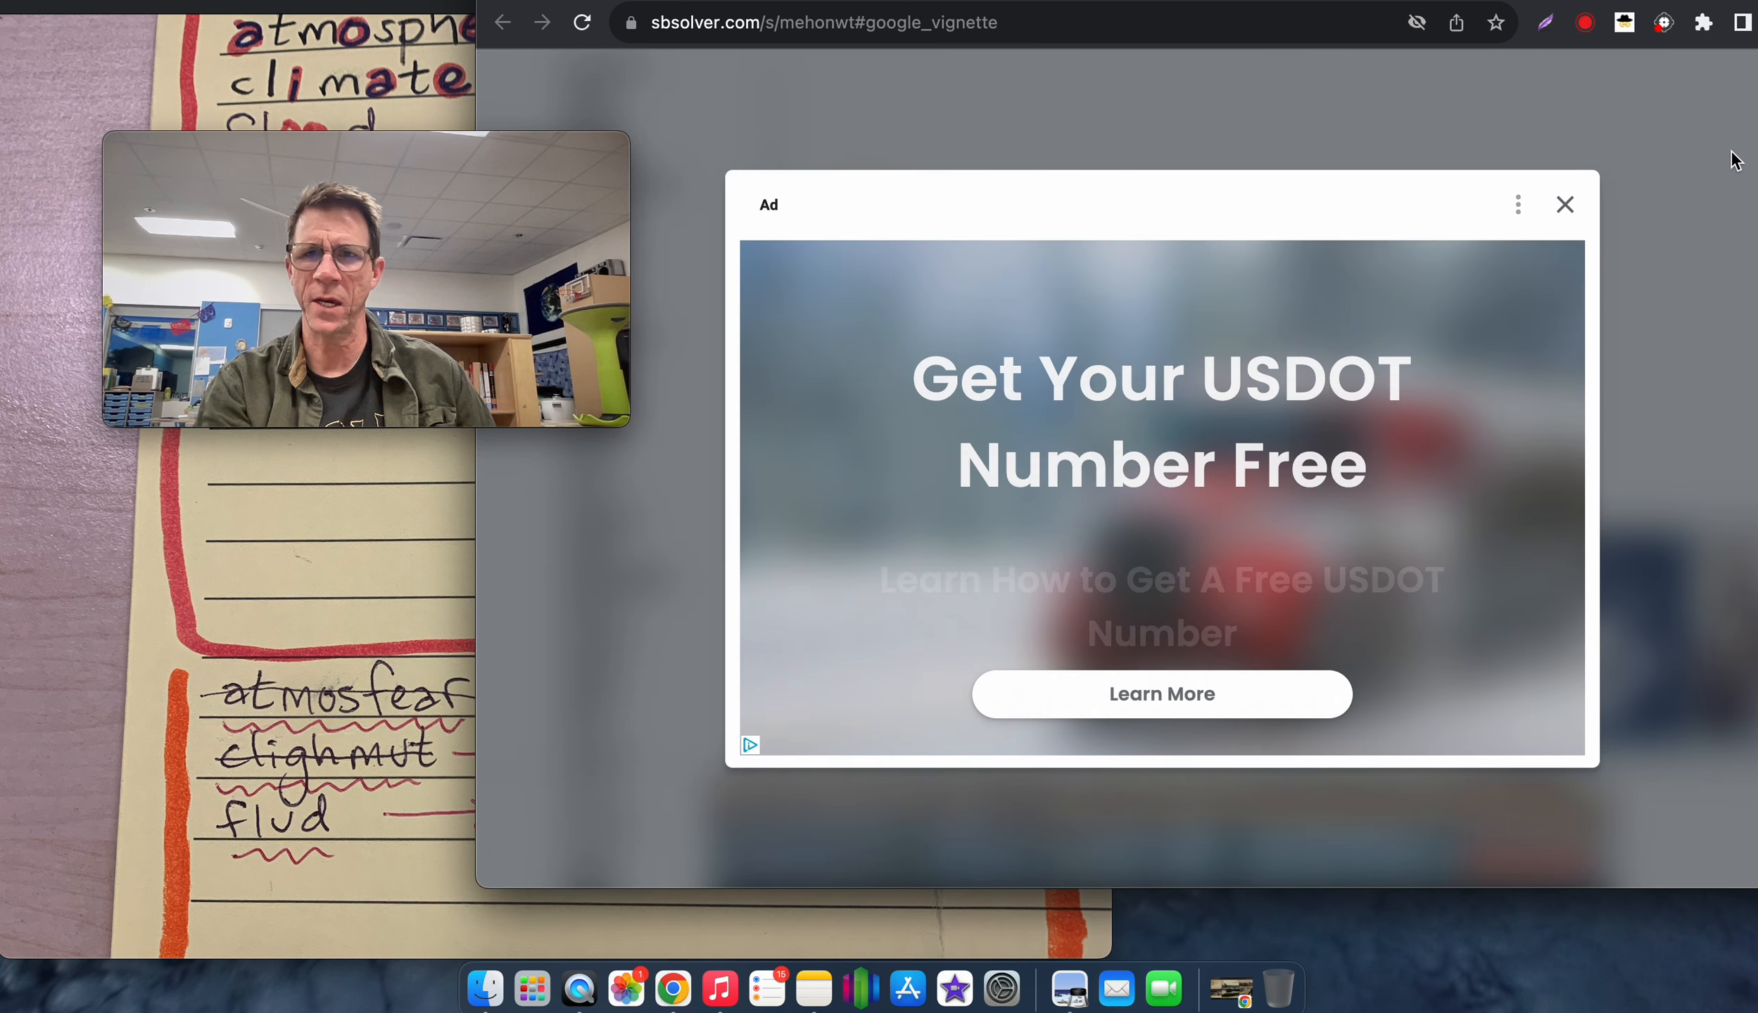
Dismiss the full-page ad and scroll the EHMNOTW solution list up to its 77-word, 2-pangram totals
click(1563, 204)
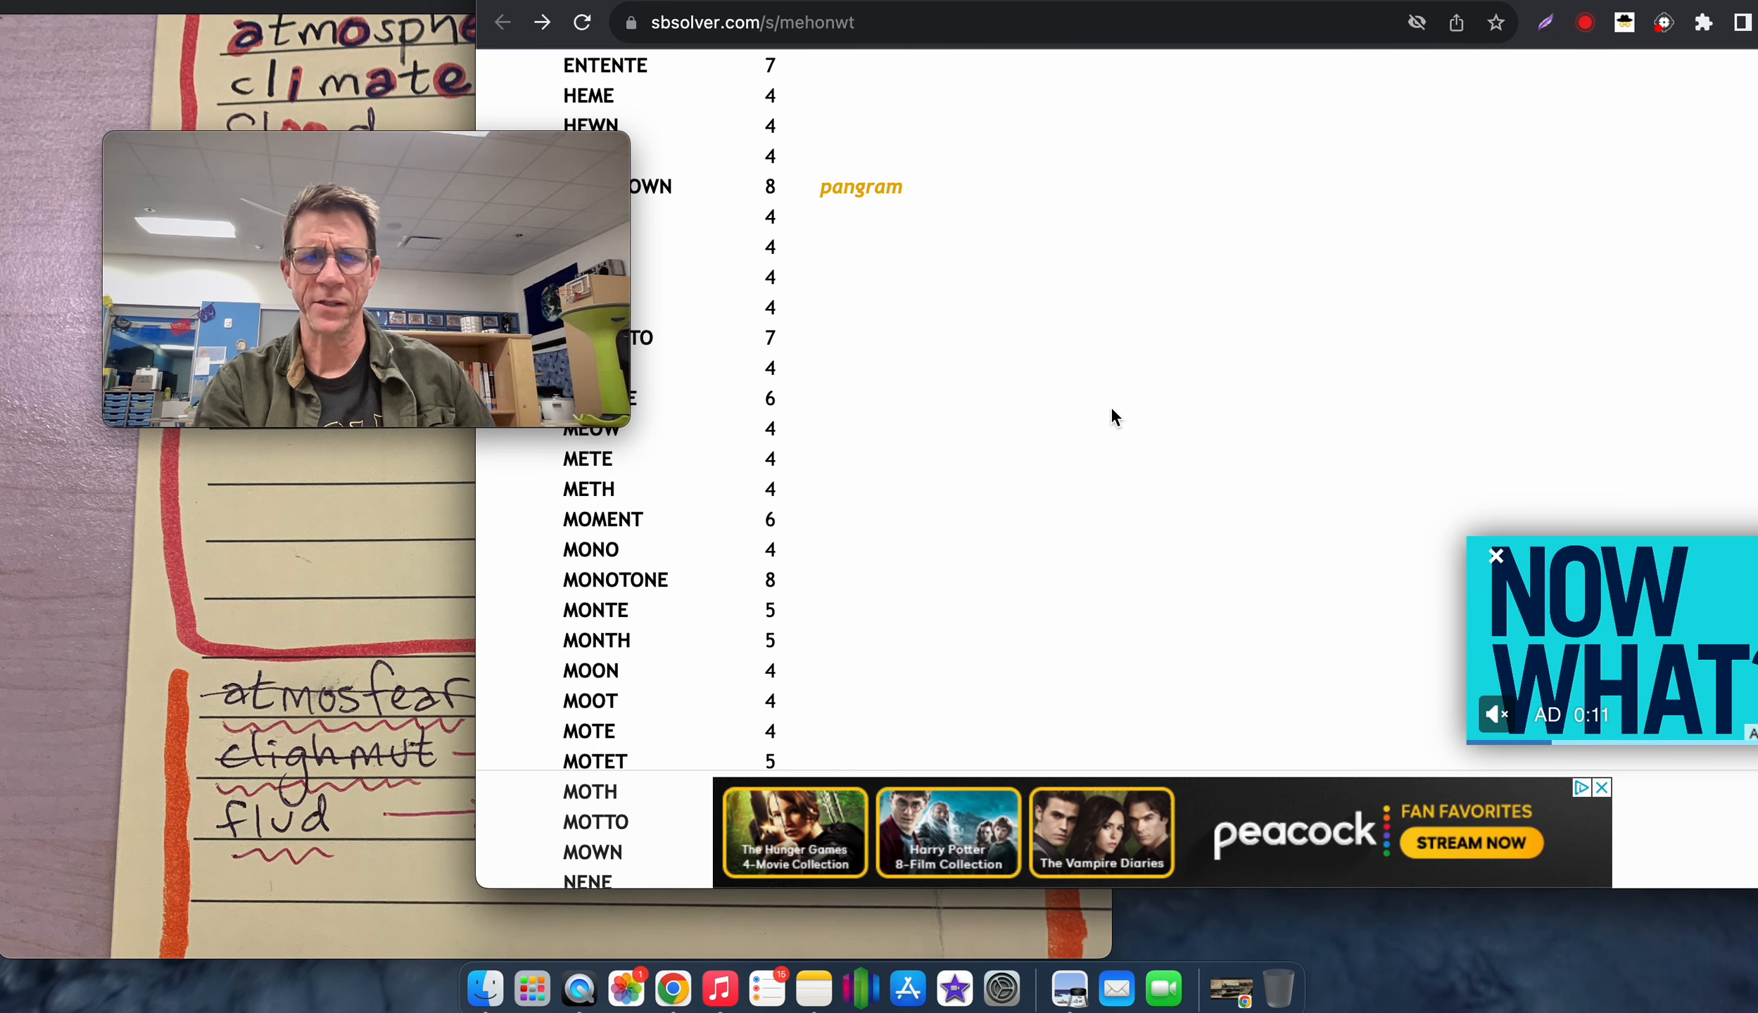
scroll(down, 3)
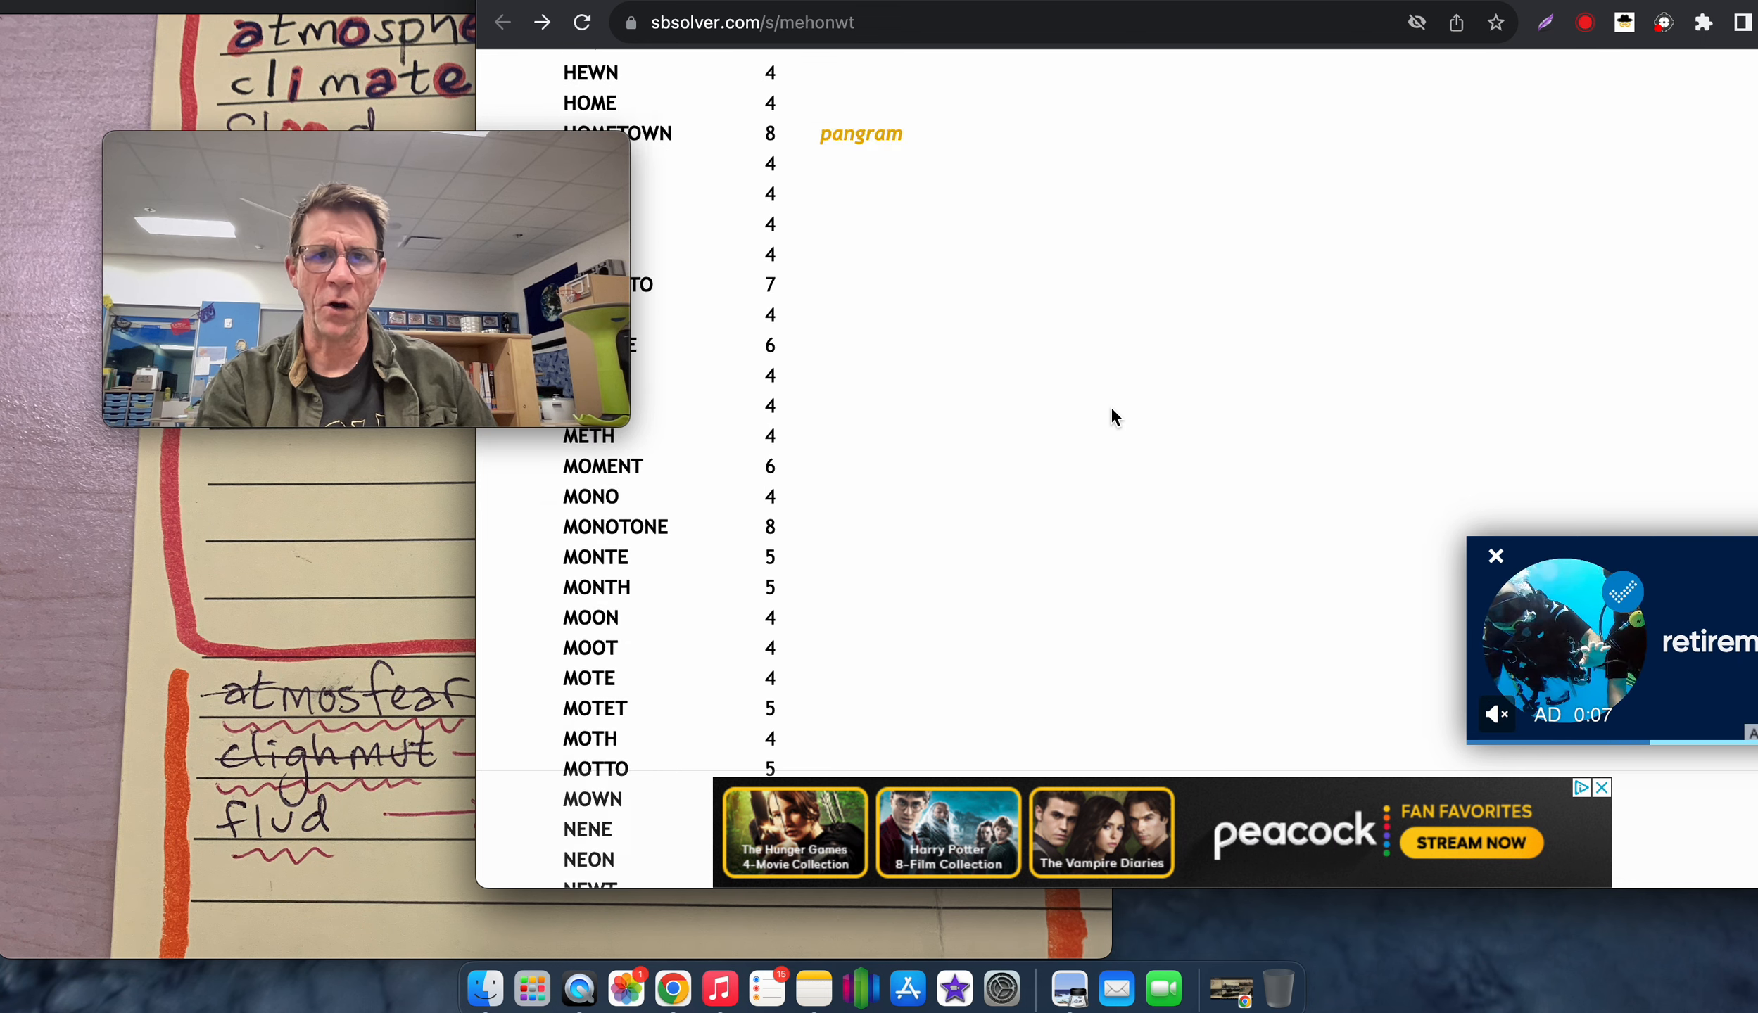
scroll(up, 3)
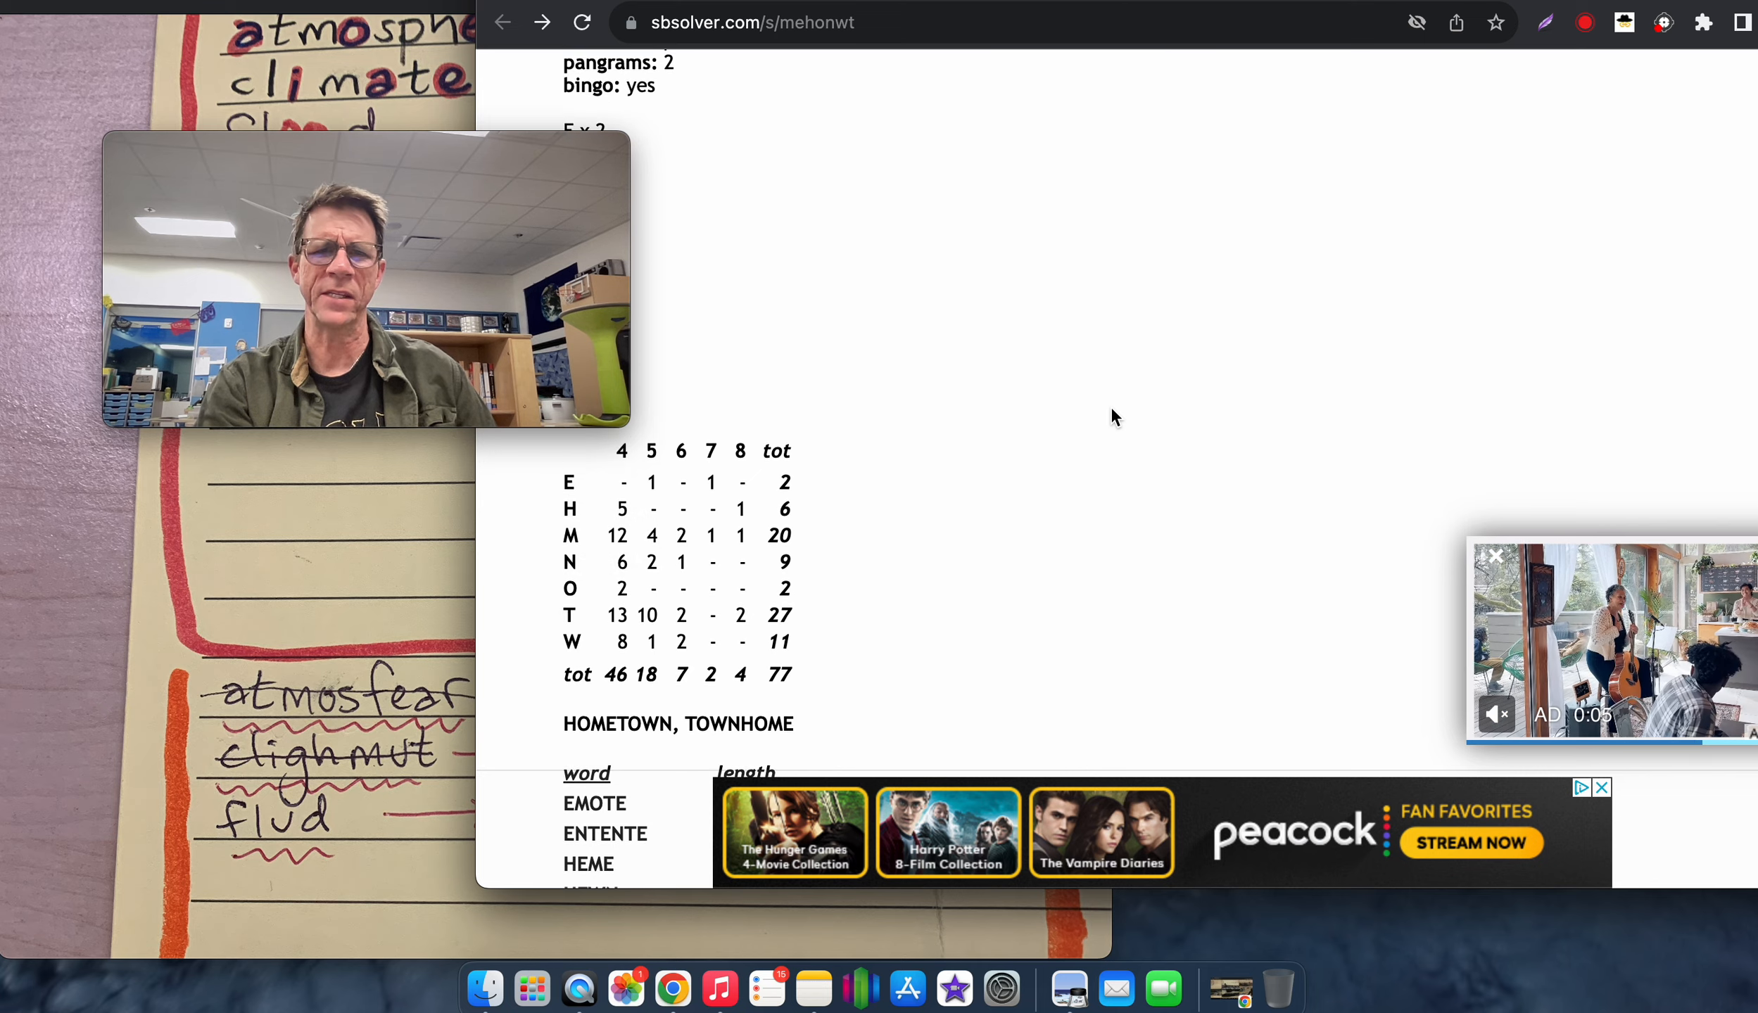
scroll(up, 3)
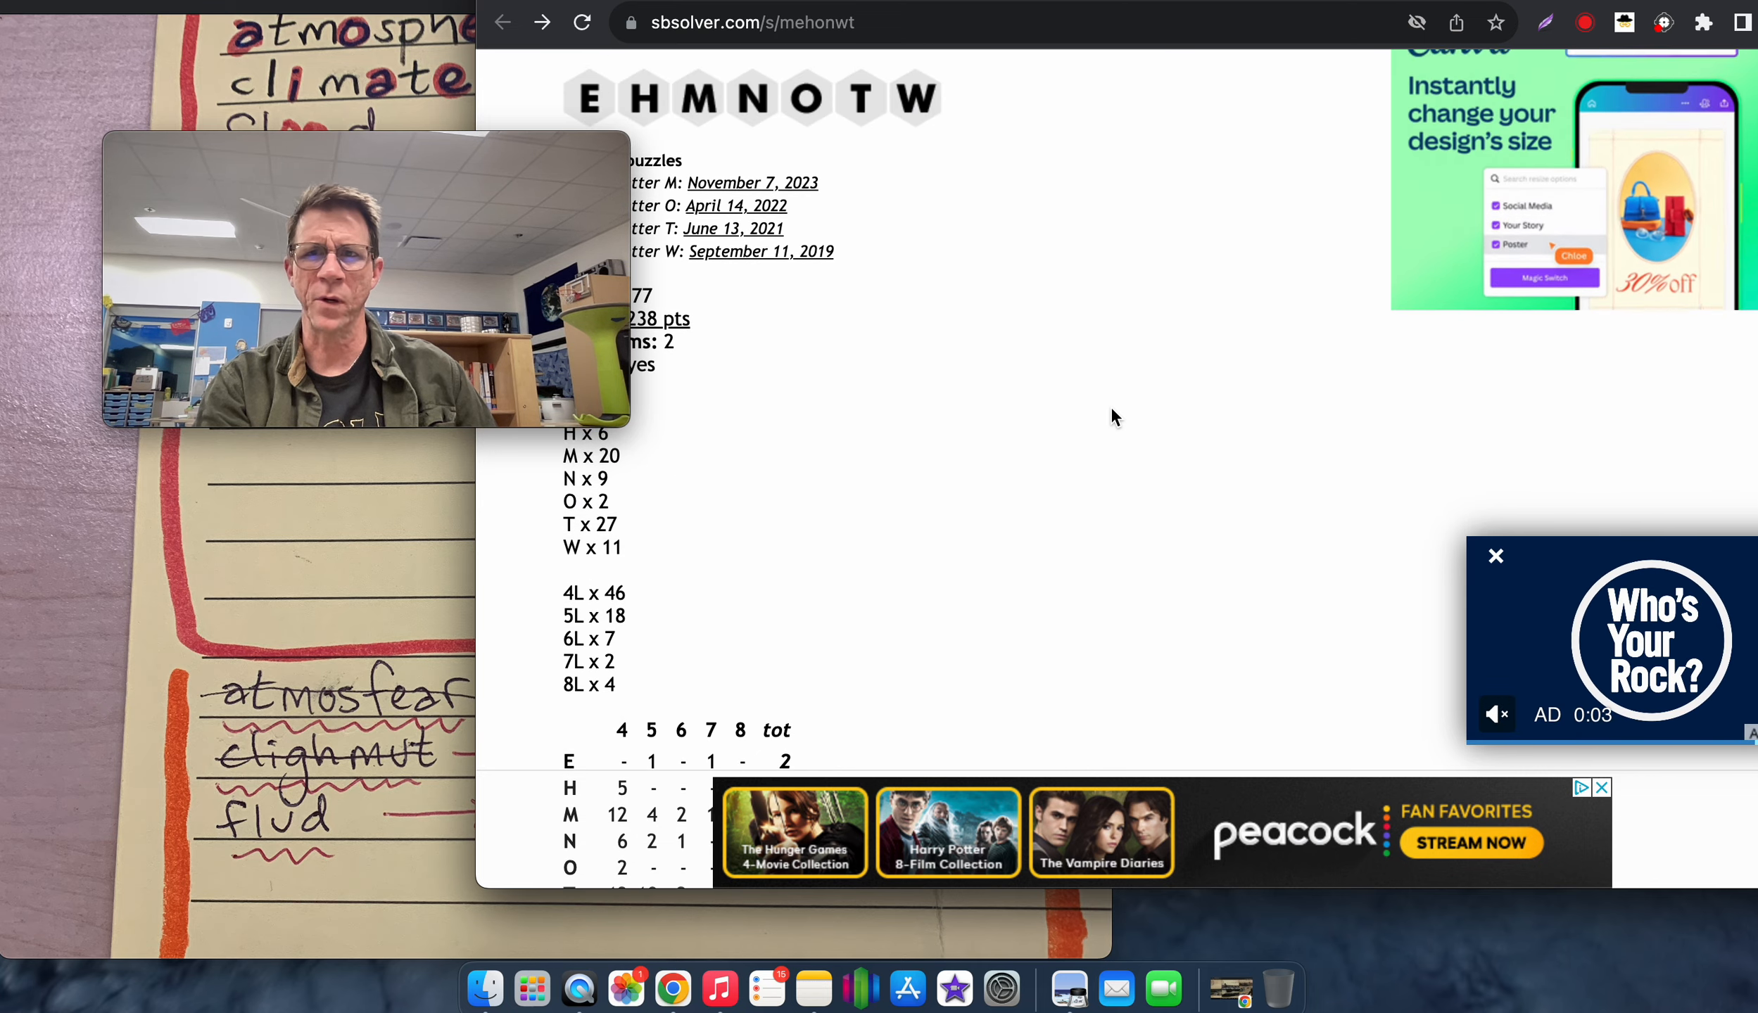
scroll(up, 3)
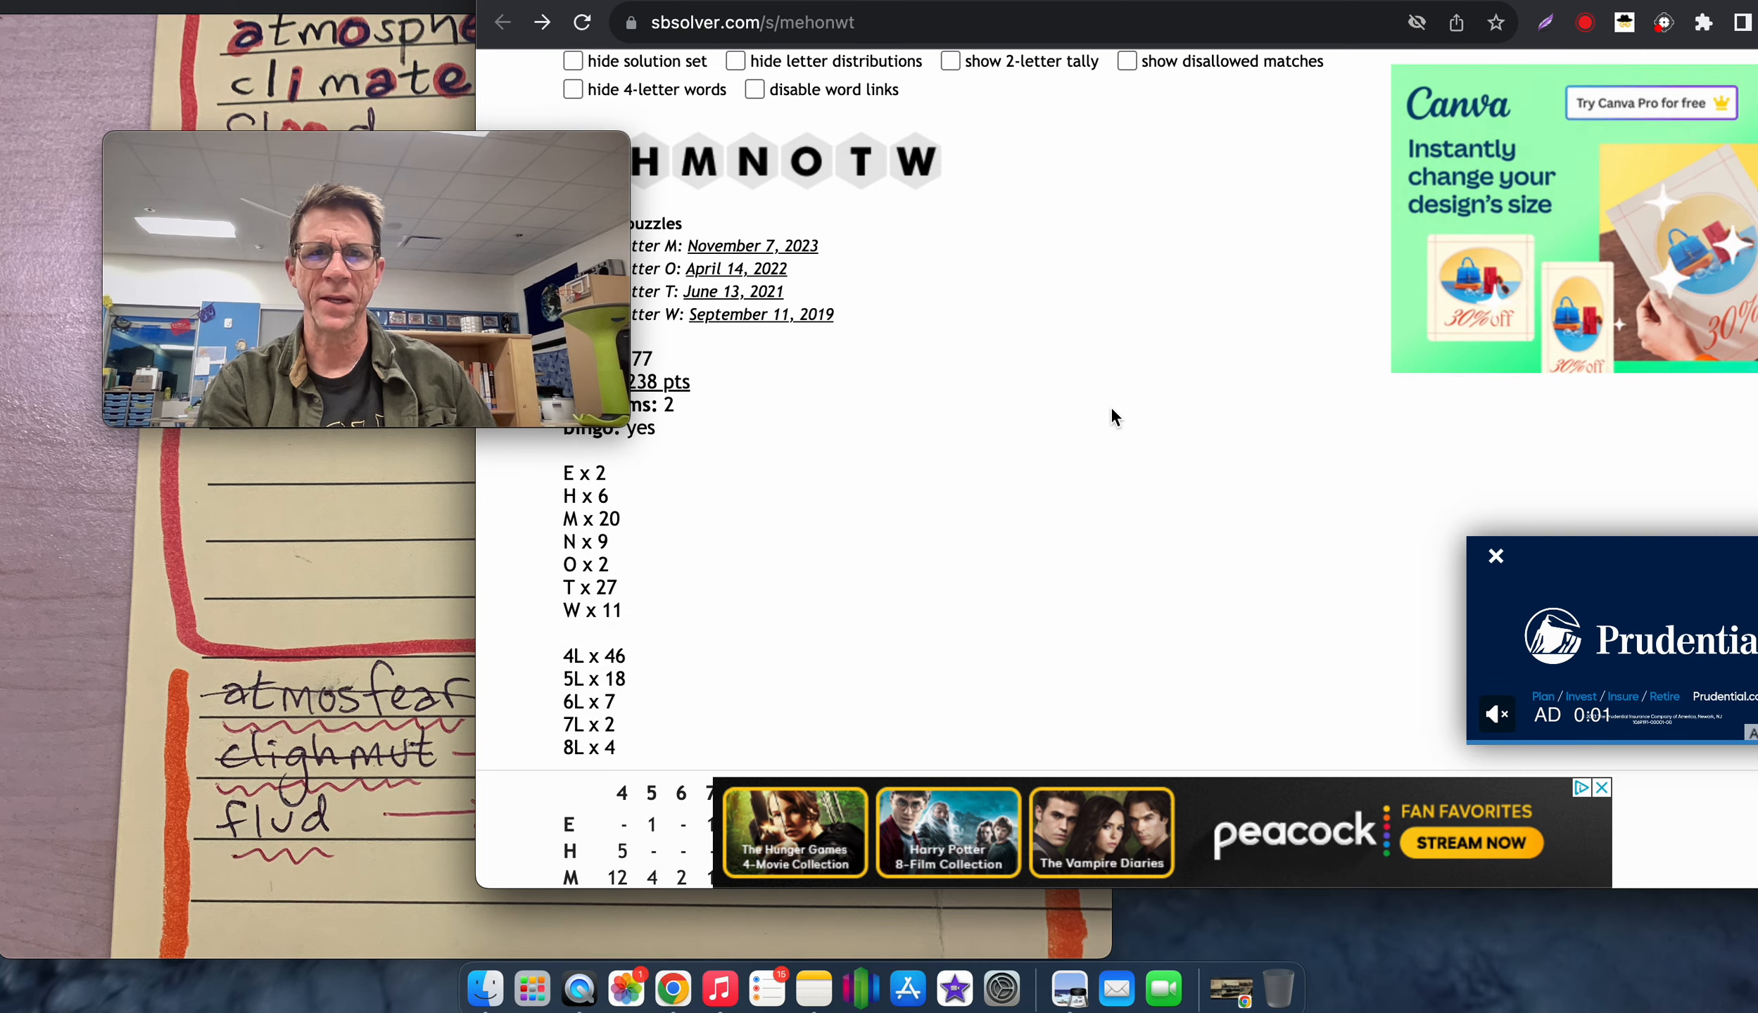